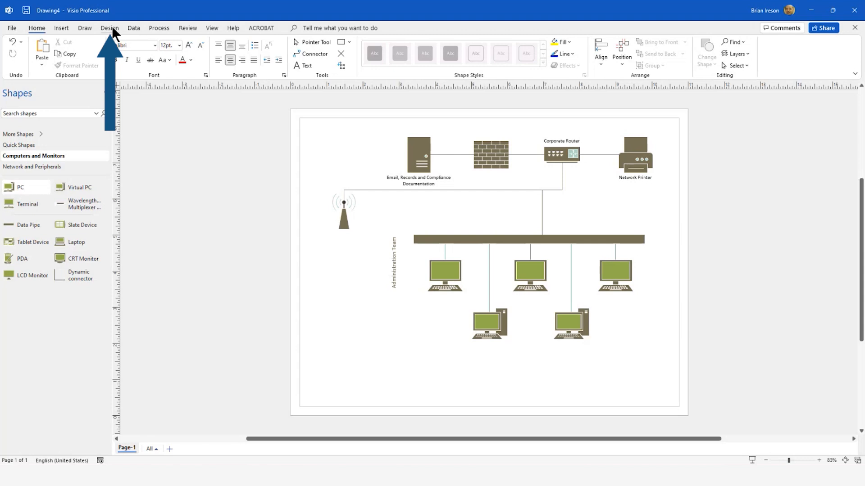
Show the Design themes and scroll through the theme gallery without applying a new theme
{"action": "left_click", "coordinate": [109, 28]}
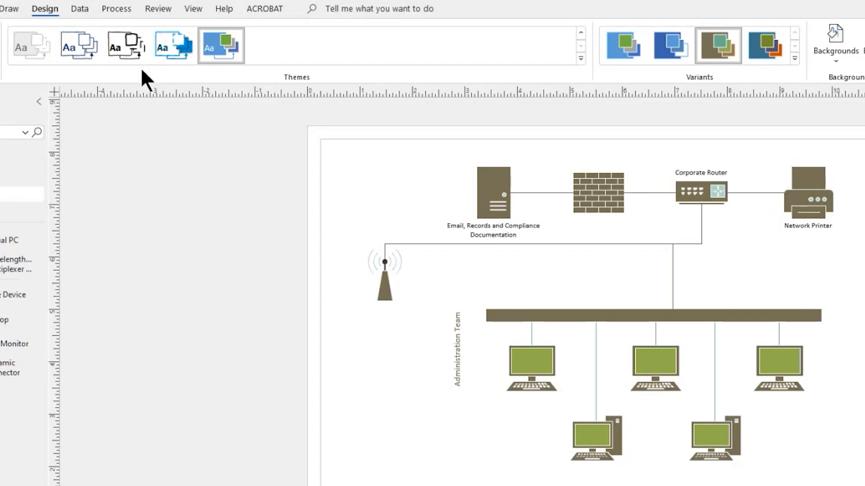
{"action": "left_click", "coordinate": [126, 45]}
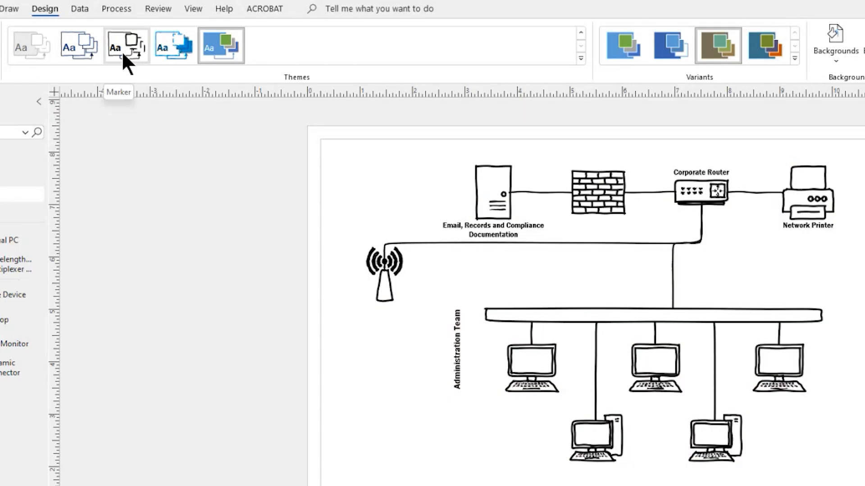
{"action": "left_click", "coordinate": [622, 45]}
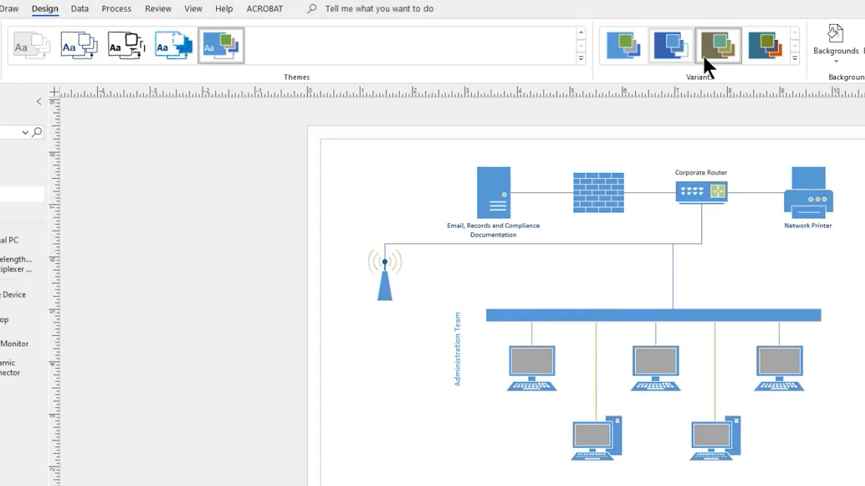
{"action": "left_click", "coordinate": [717, 46]}
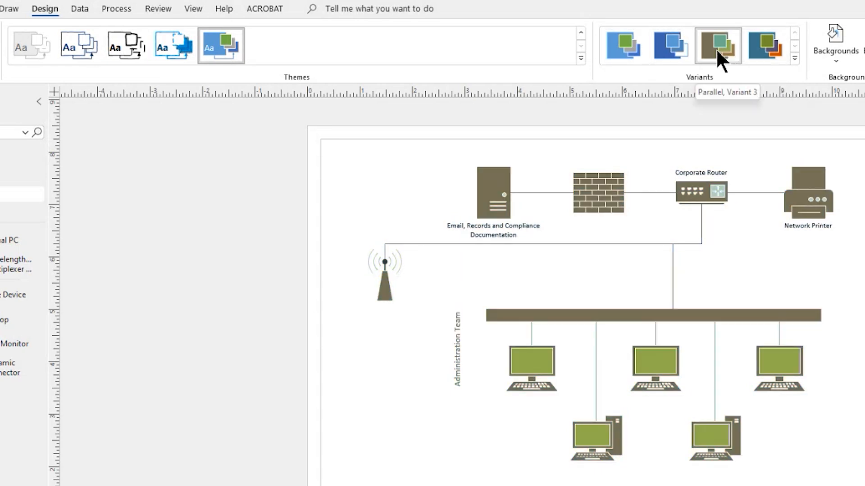
{"action": "left_click", "coordinate": [622, 45]}
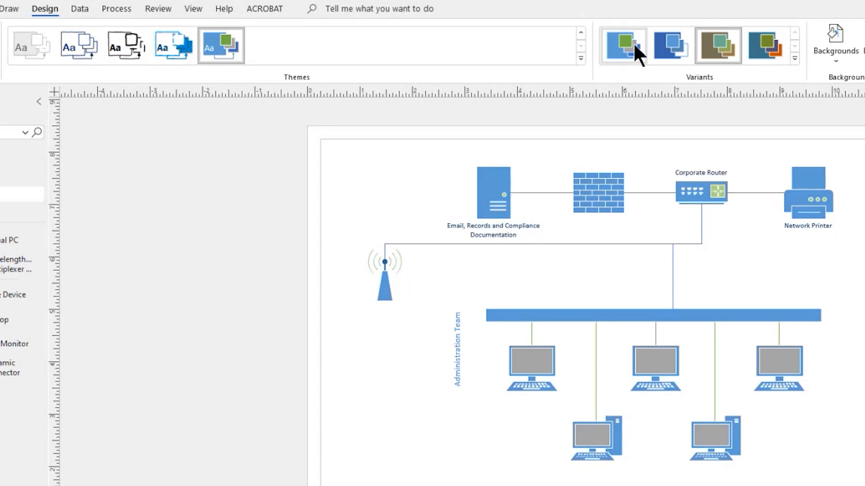
Browse the Variants gallery, keeping the Parallel theme's brown-and-green third variant
{"action": "left_click", "coordinate": [765, 45]}
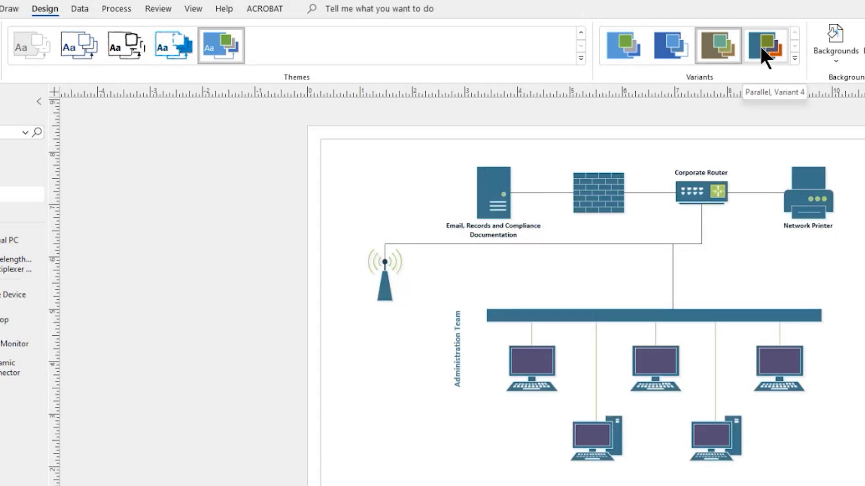
{"action": "left_click", "coordinate": [764, 46]}
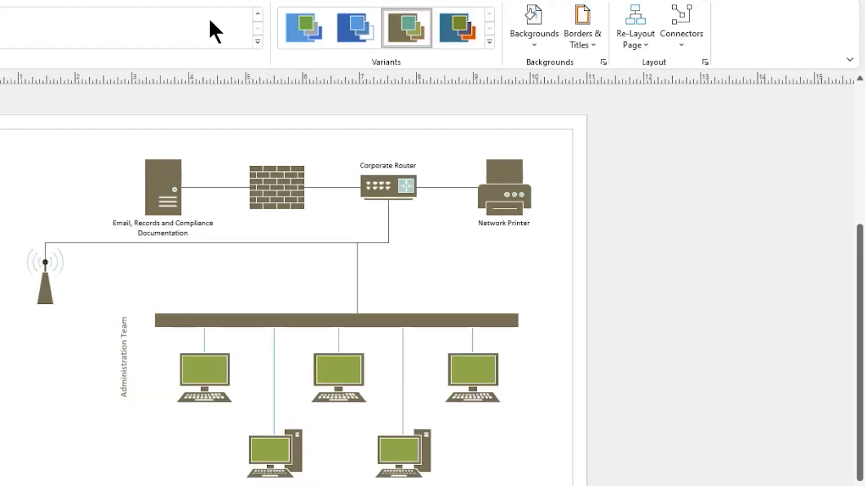
{"action": "left_click", "coordinate": [354, 28]}
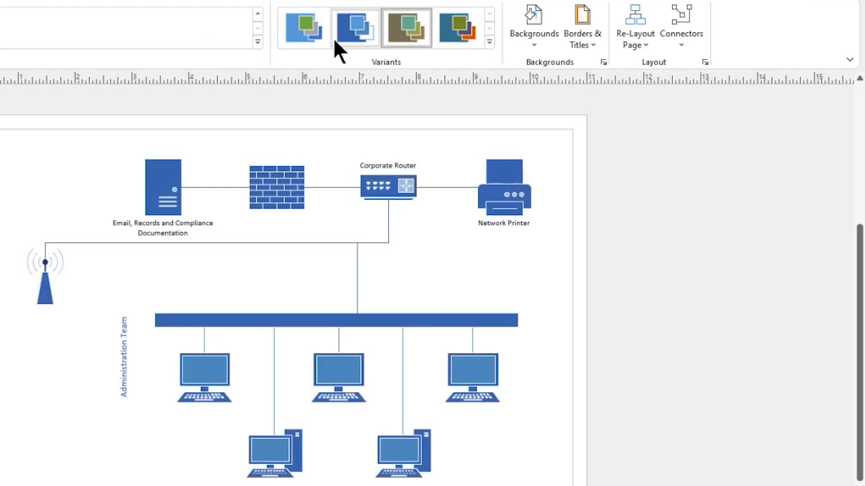
{"action": "left_click", "coordinate": [406, 27]}
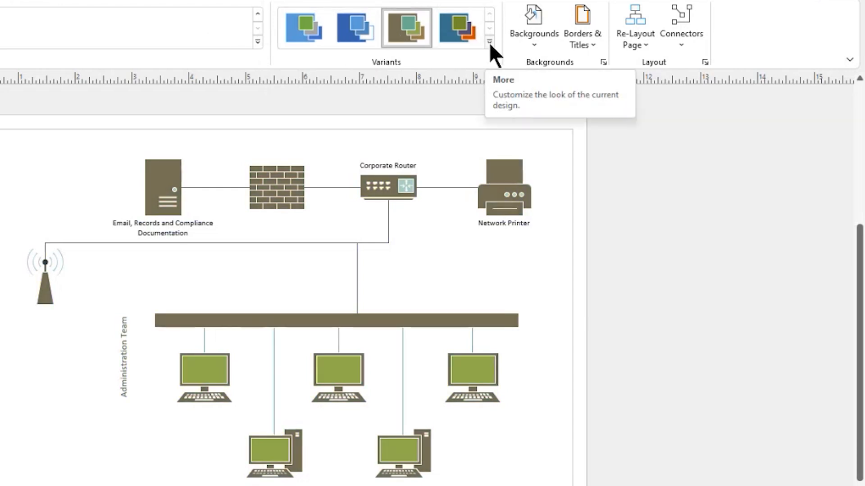
Show the built-in theme colour sets from the Variants options, with Parallel still current
{"action": "left_click", "coordinate": [489, 42]}
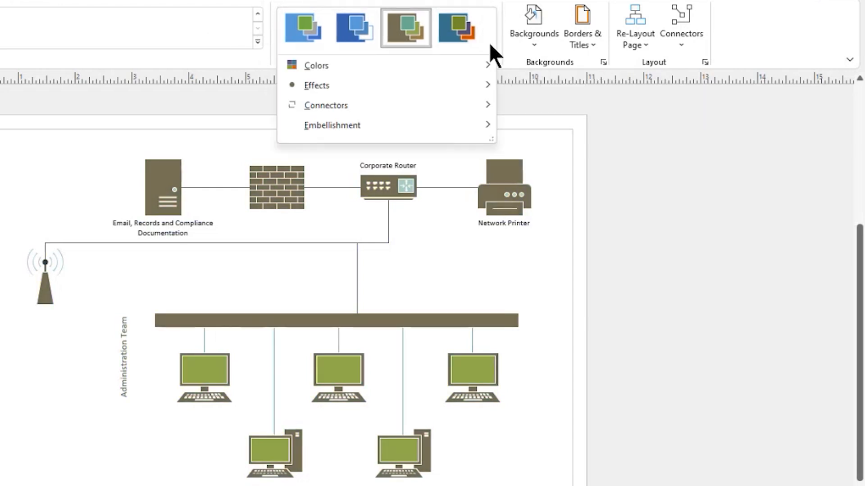
{"action": "left_click", "coordinate": [316, 65]}
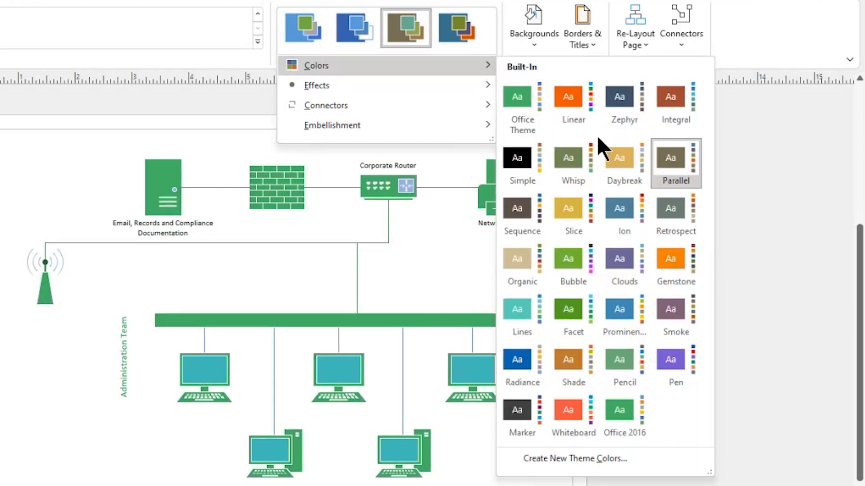
{"action": "mouse_move", "coordinate": [572, 163]}
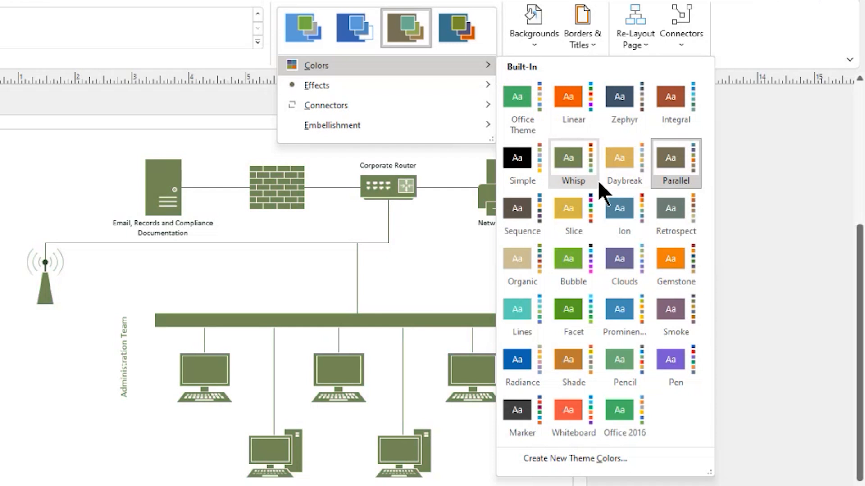
{"action": "mouse_move", "coordinate": [593, 190]}
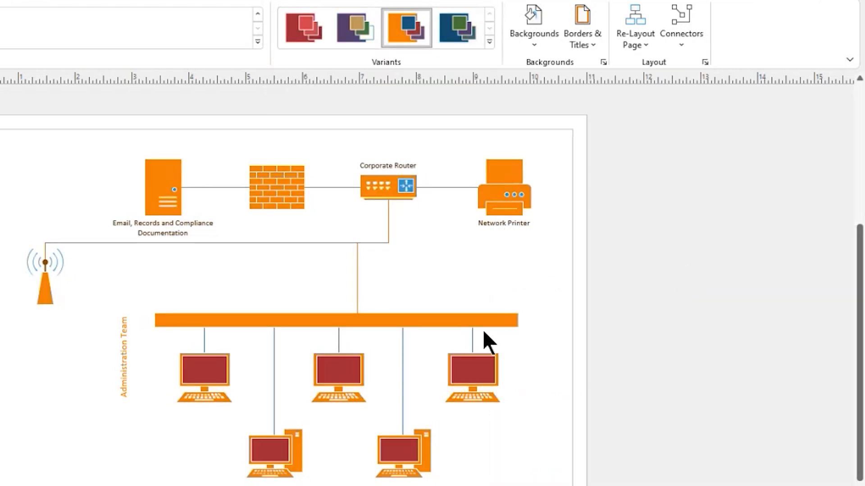
{"action": "mouse_move", "coordinate": [458, 341]}
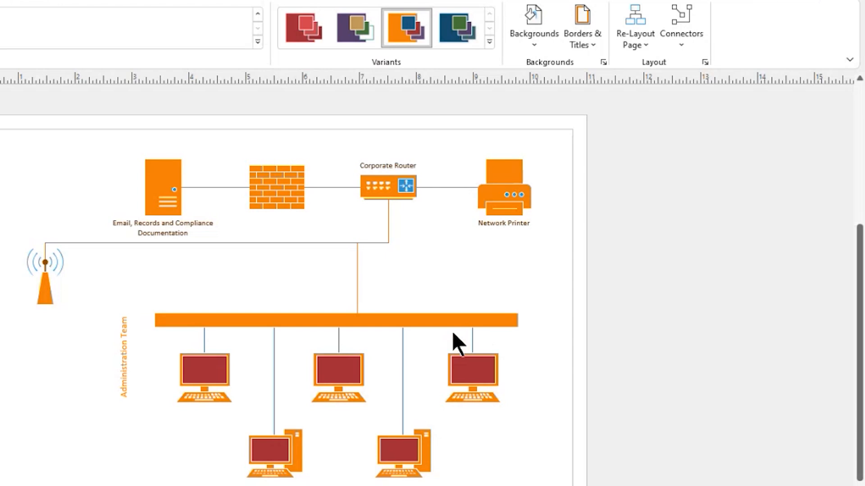
Preview several colour variants for the diagram in the Variants gallery
{"action": "left_click", "coordinate": [455, 27]}
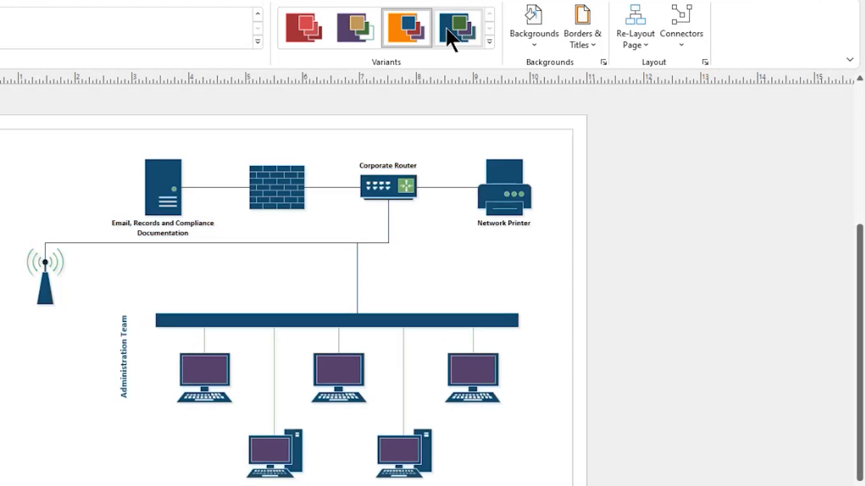
{"action": "left_click", "coordinate": [302, 27]}
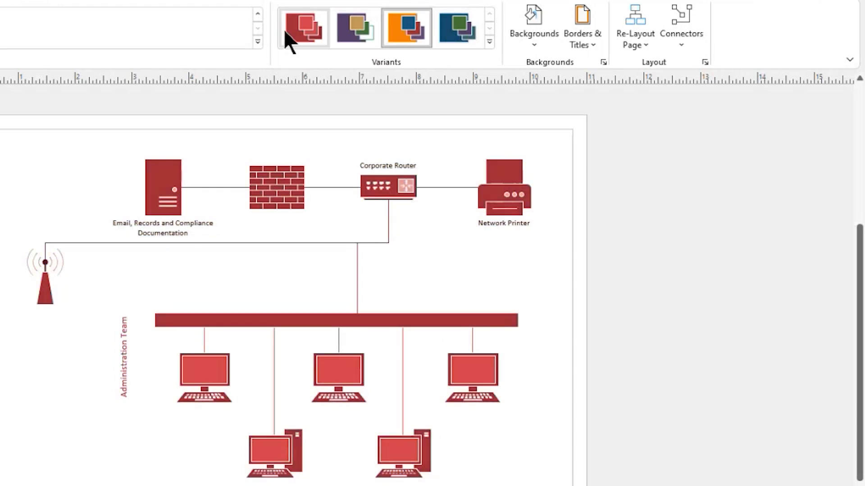
{"action": "left_click", "coordinate": [405, 28]}
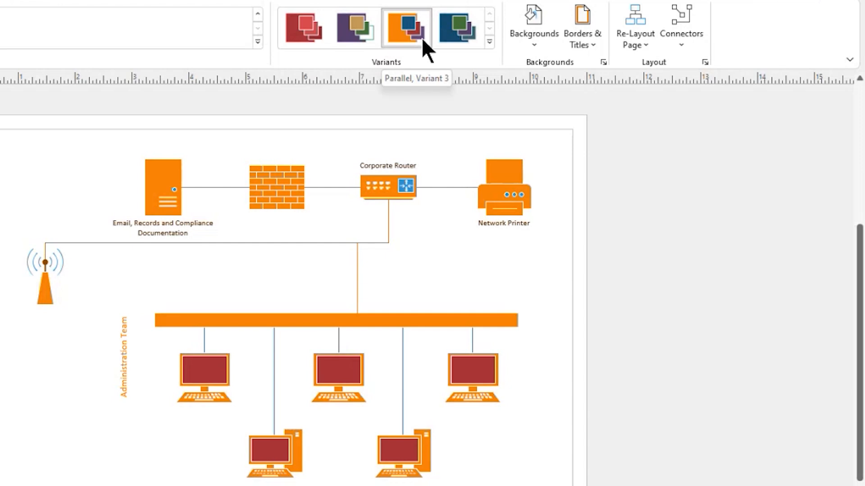
{"action": "left_click", "coordinate": [456, 28]}
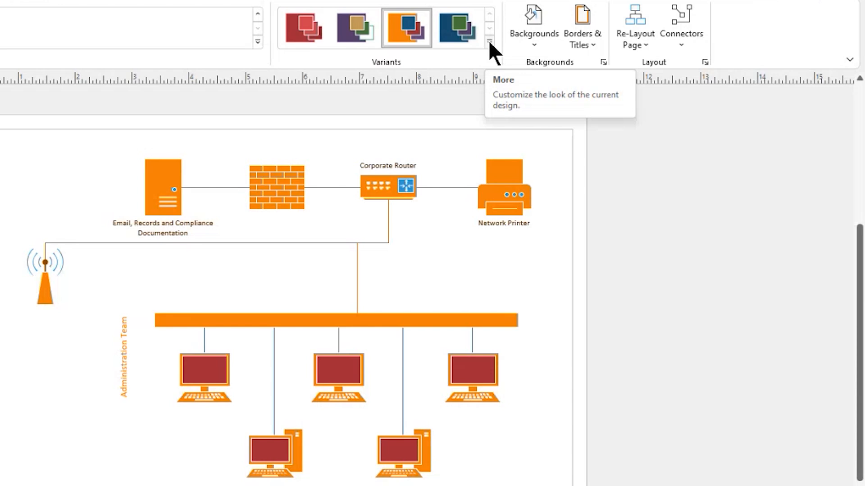
Choose Create New Theme Colors to begin a custom theme colour set
{"action": "left_click", "coordinate": [488, 42]}
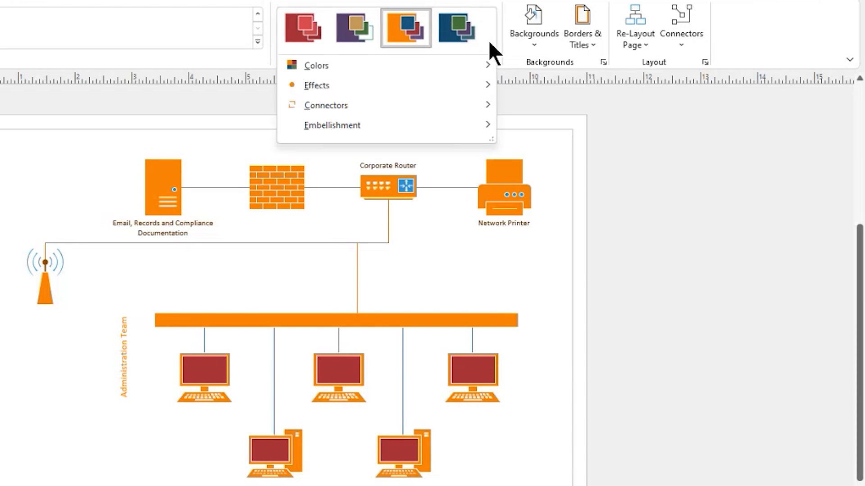
{"action": "left_click", "coordinate": [315, 65]}
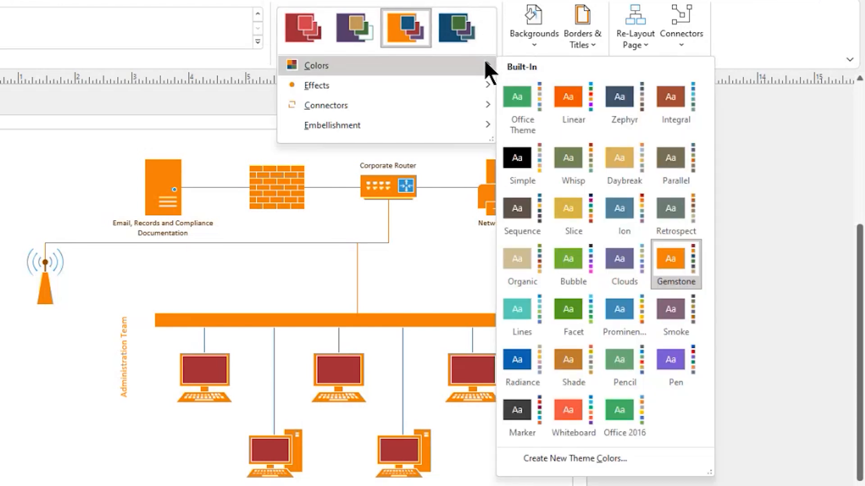
{"action": "left_click", "coordinate": [573, 415]}
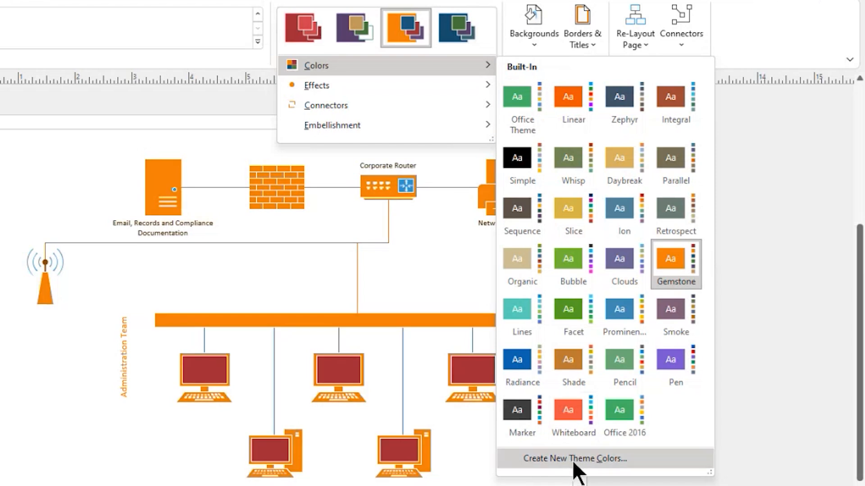
{"action": "left_click", "coordinate": [573, 458]}
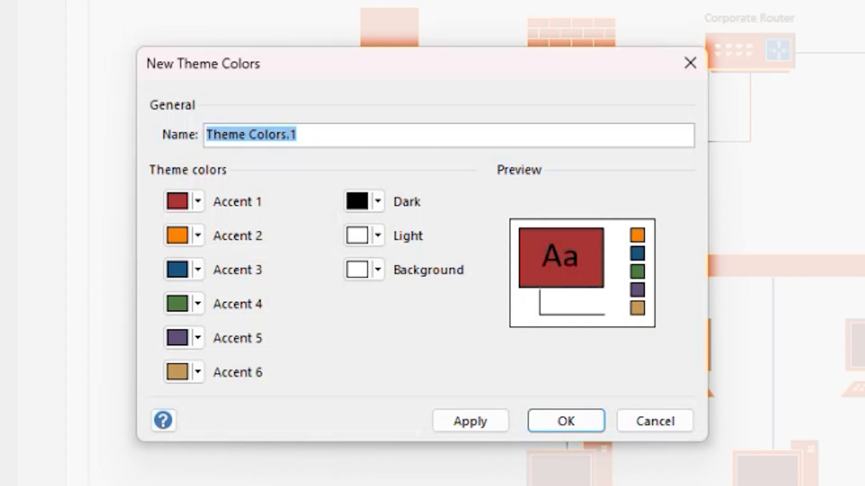
{"action": "mouse_move", "coordinate": [592, 329]}
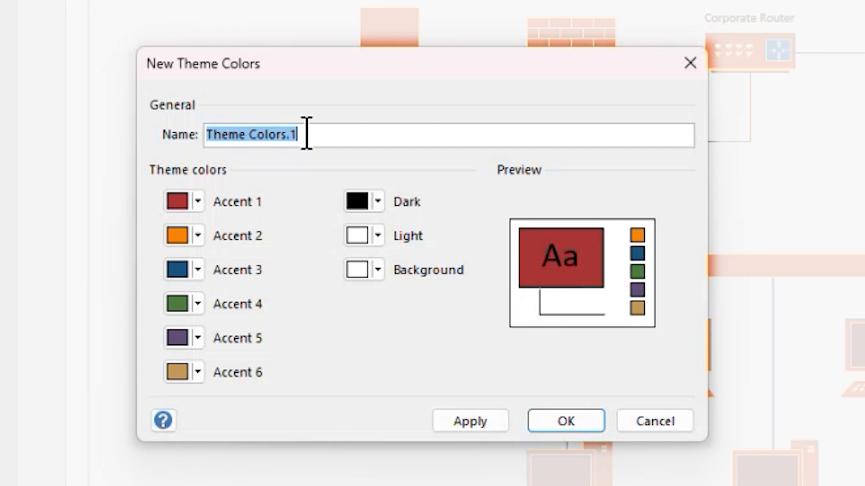
Name the new custom theme colour set "TCW"
{"action": "type", "text": "TCW"}
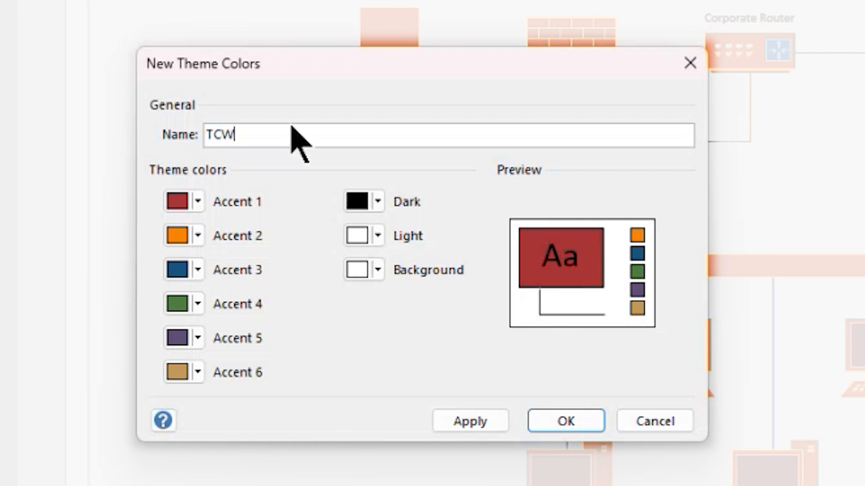
{"action": "mouse_move", "coordinate": [248, 248]}
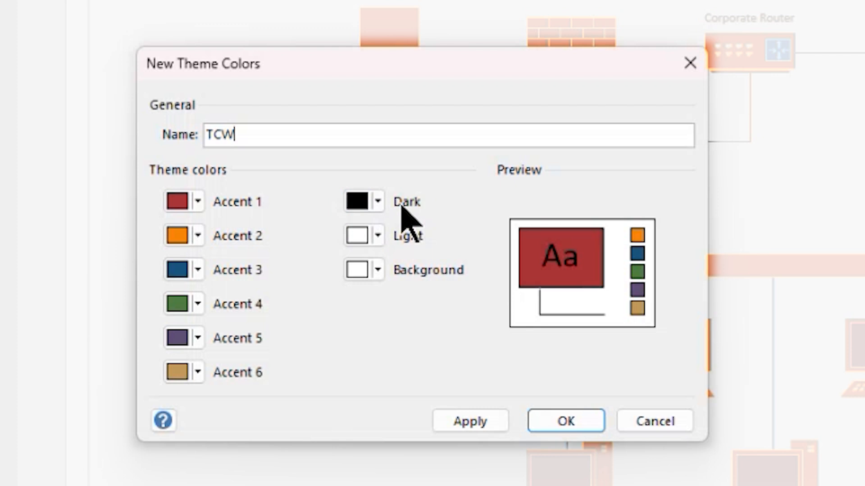
{"action": "mouse_move", "coordinate": [278, 243]}
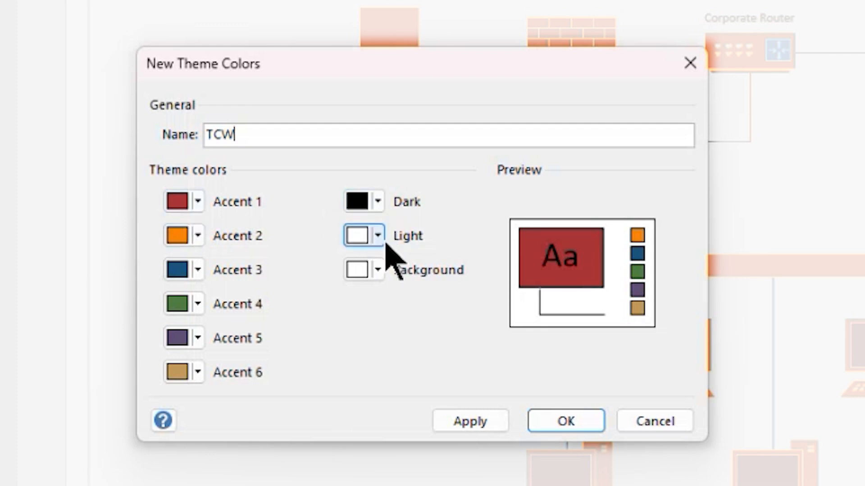
{"action": "mouse_move", "coordinate": [422, 293]}
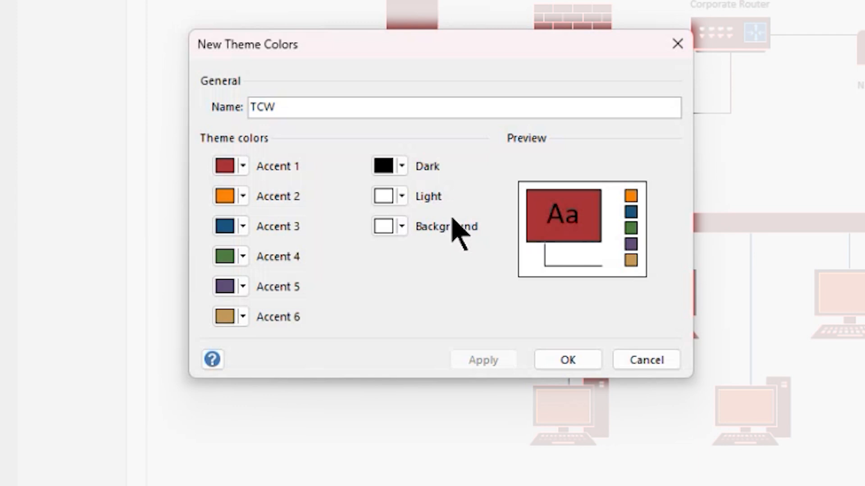
Bring up the custom colour picker for Accent 1, currently dark red #9F2936
{"action": "left_click", "coordinate": [223, 167]}
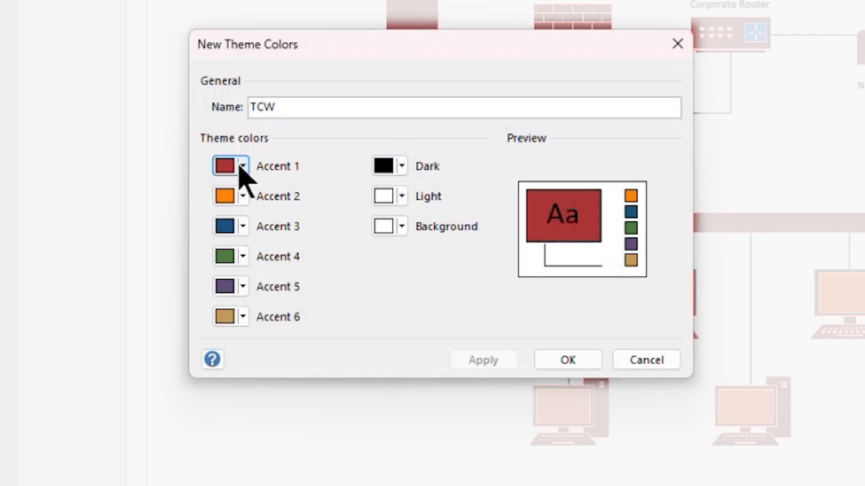
{"action": "mouse_move", "coordinate": [248, 184]}
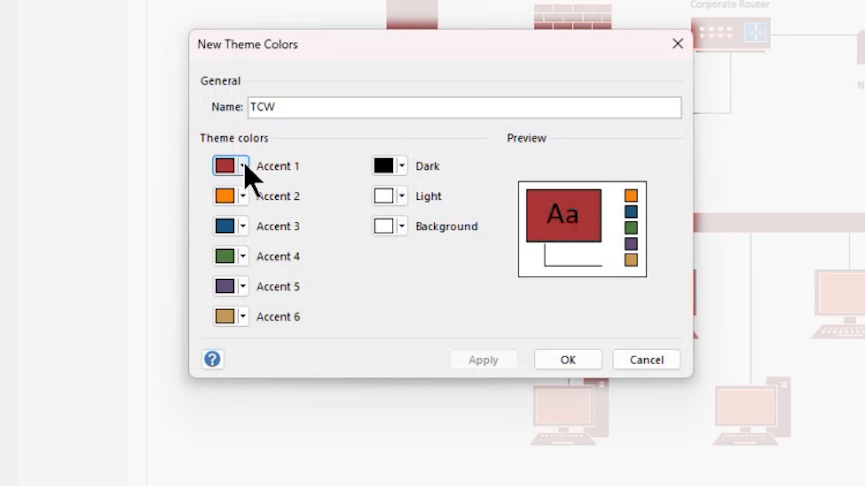
{"action": "left_click", "coordinate": [243, 166]}
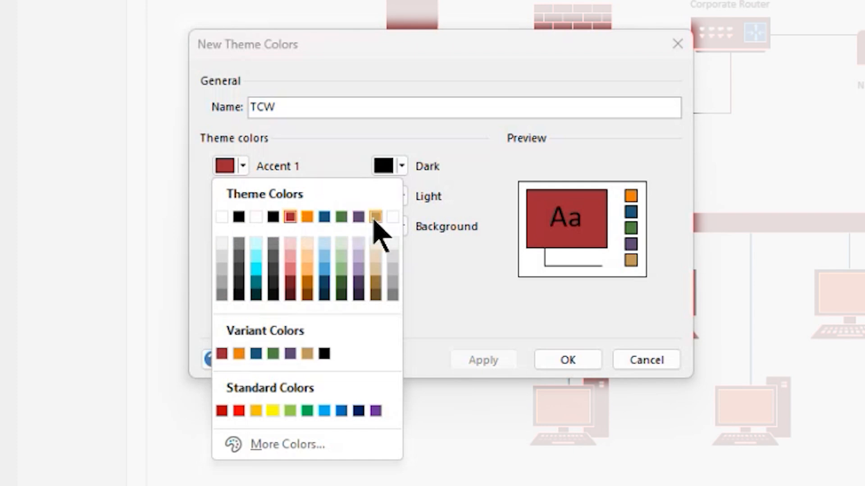
{"action": "mouse_move", "coordinate": [359, 221]}
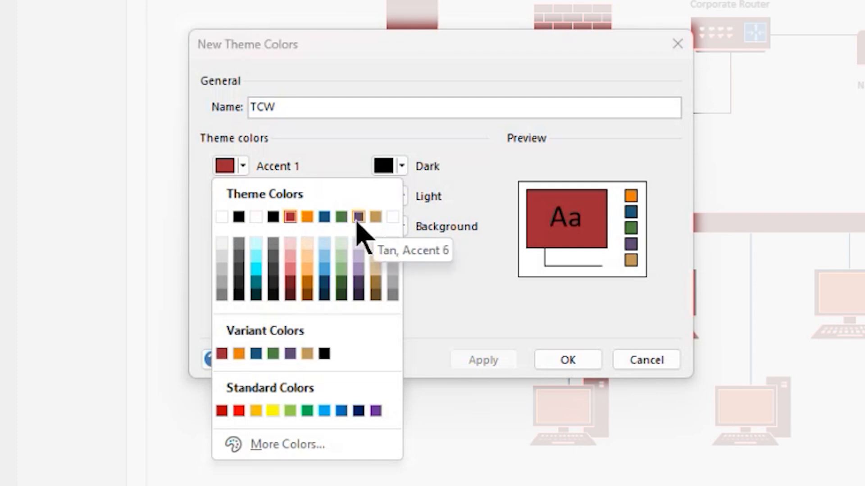
{"action": "mouse_move", "coordinate": [286, 445]}
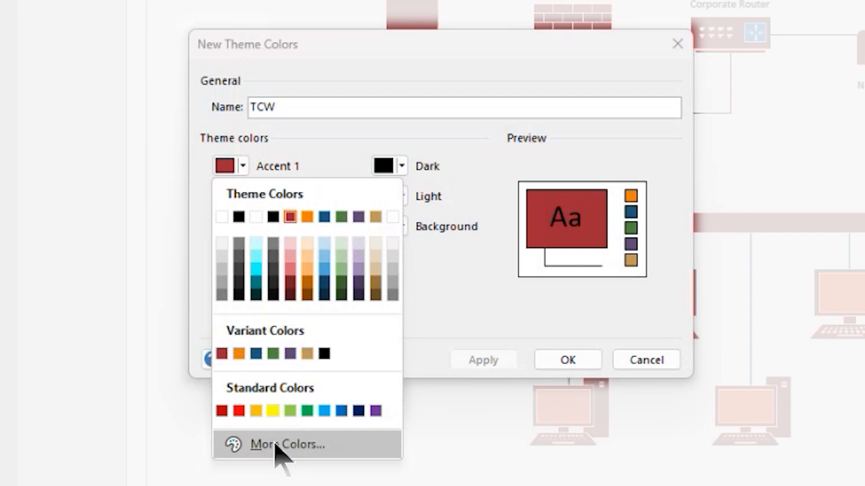
{"action": "left_click", "coordinate": [287, 444]}
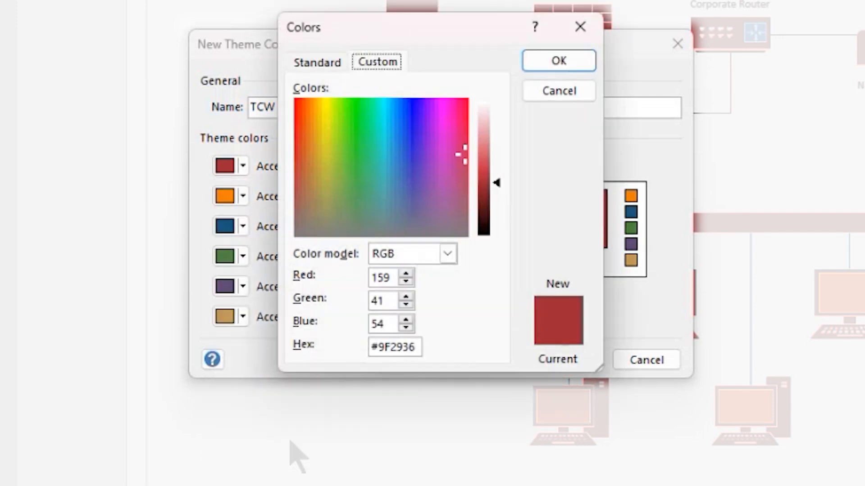
{"action": "mouse_move", "coordinate": [367, 290]}
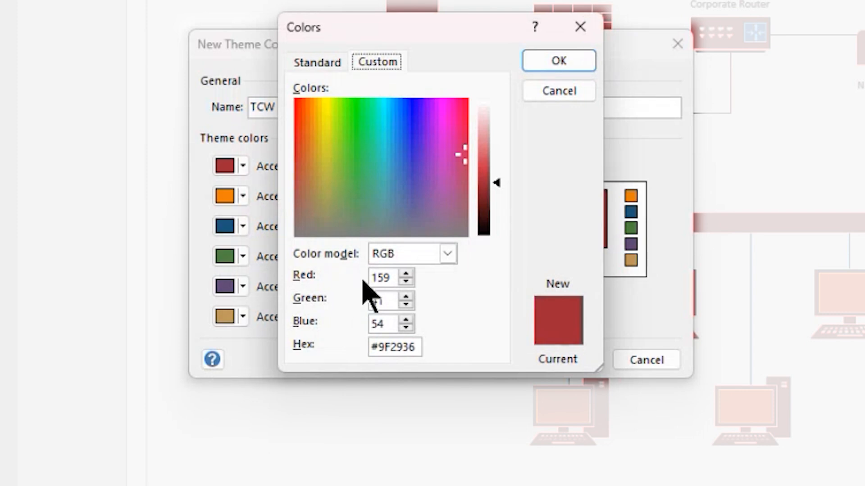
Set Accent 1 to the brand blue by entering hex 005386 and confirming
{"action": "left_click", "coordinate": [402, 346]}
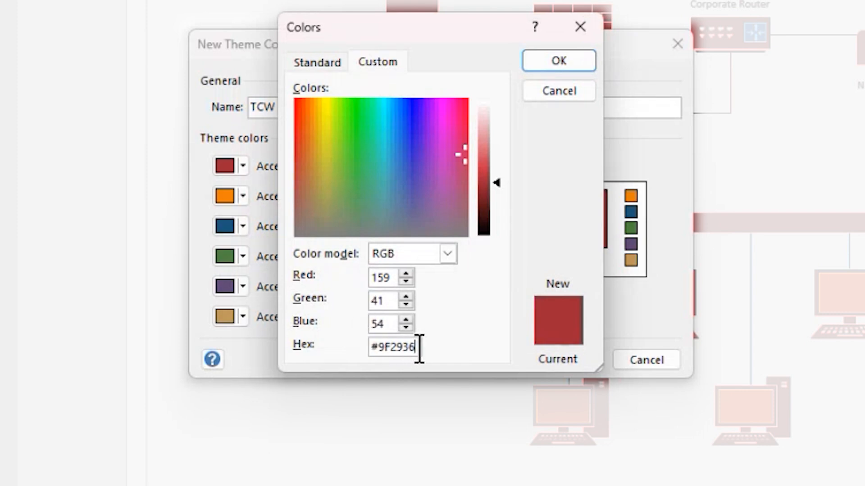
{"action": "triple_click", "coordinate": [393, 347]}
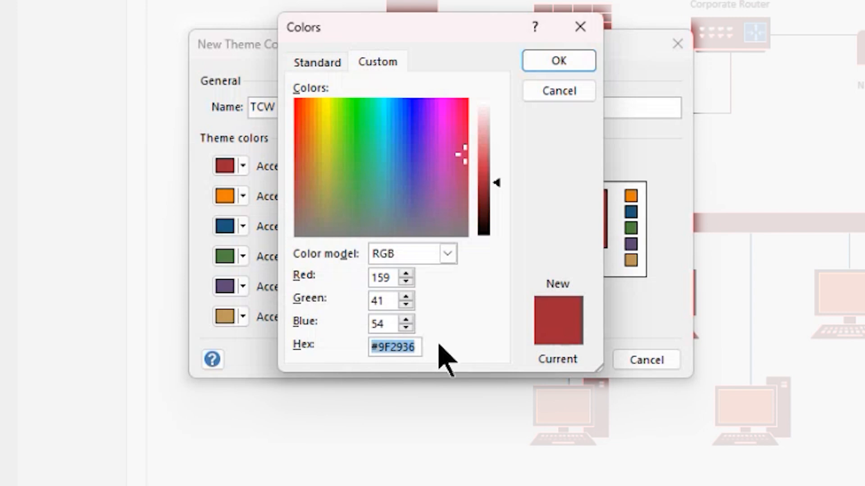
{"action": "type", "text": "005386"}
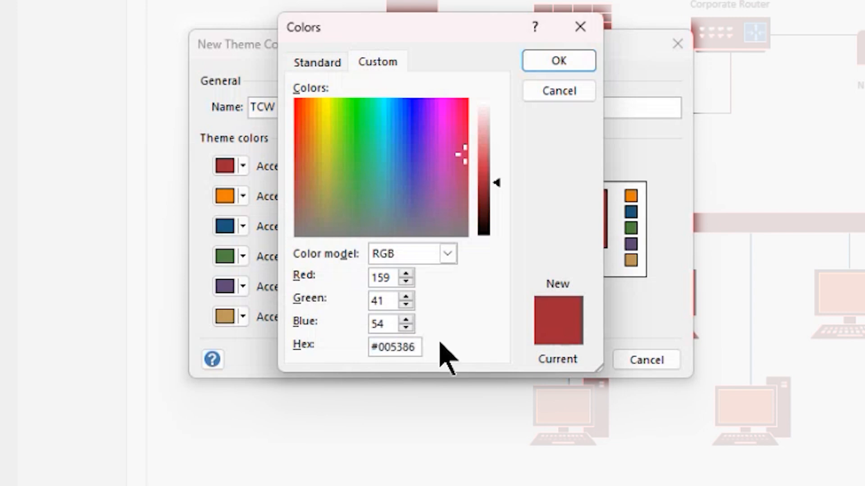
{"action": "mouse_move", "coordinate": [514, 138]}
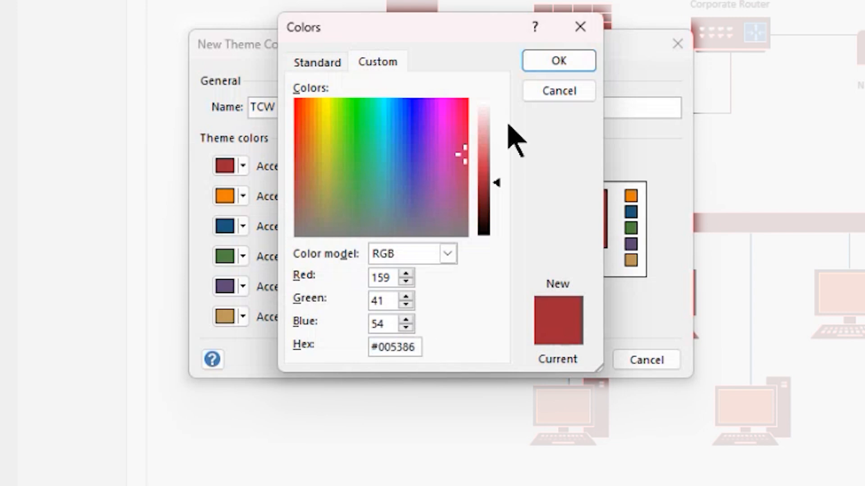
{"action": "left_click", "coordinate": [558, 60]}
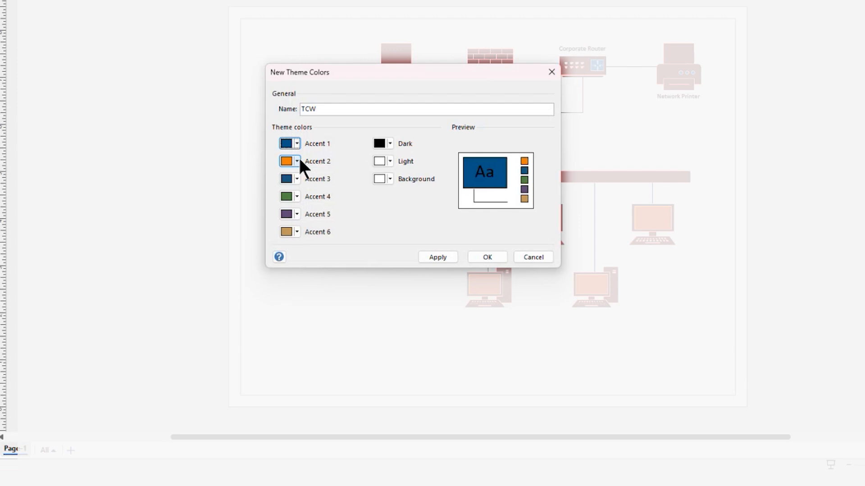
Change Accent 2 from orange to light green via its custom colour picker
{"action": "left_click", "coordinate": [297, 161]}
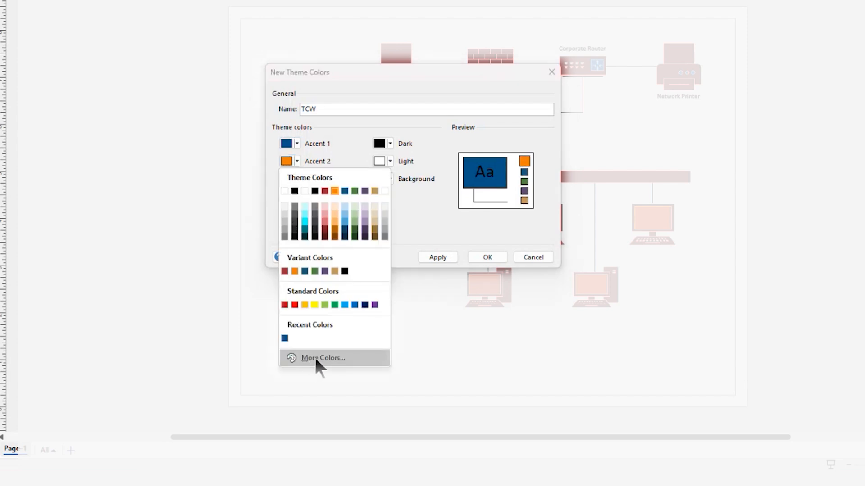
{"action": "left_click", "coordinate": [322, 357]}
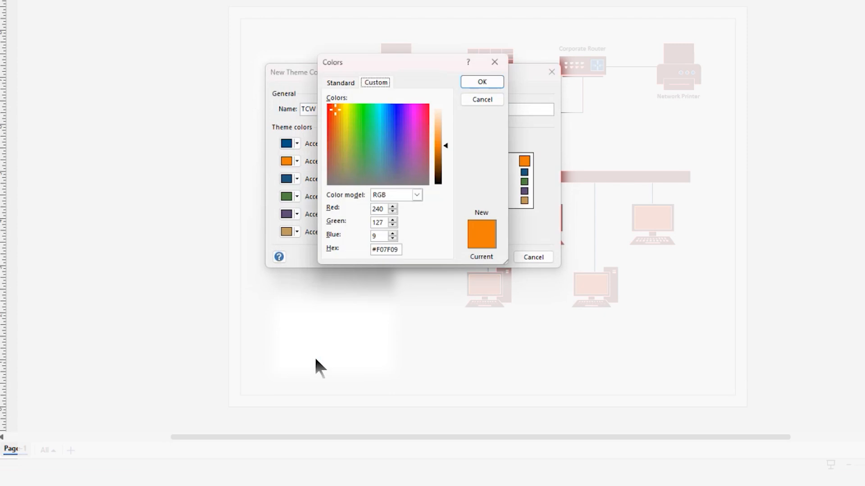
{"action": "left_click", "coordinate": [481, 82]}
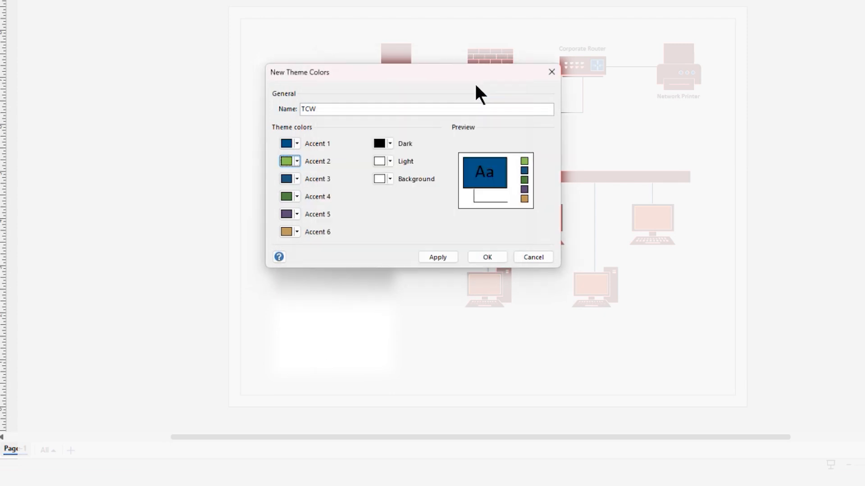
{"action": "mouse_move", "coordinate": [465, 96]}
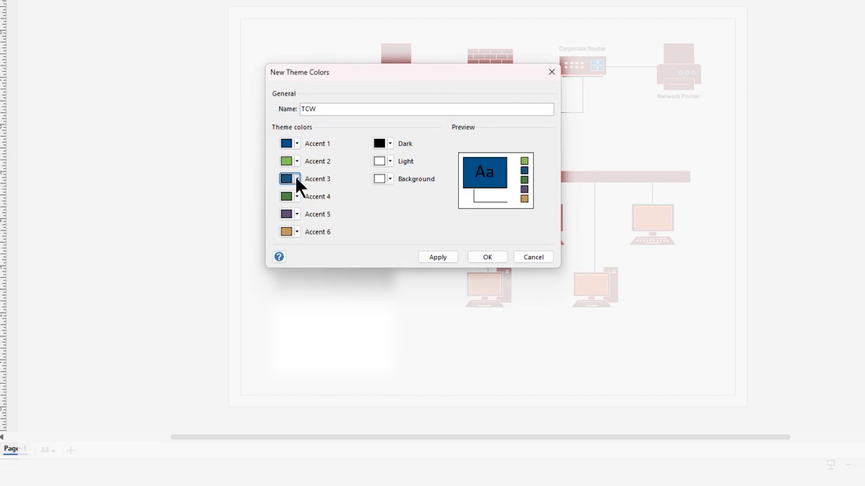
{"action": "left_click", "coordinate": [296, 178]}
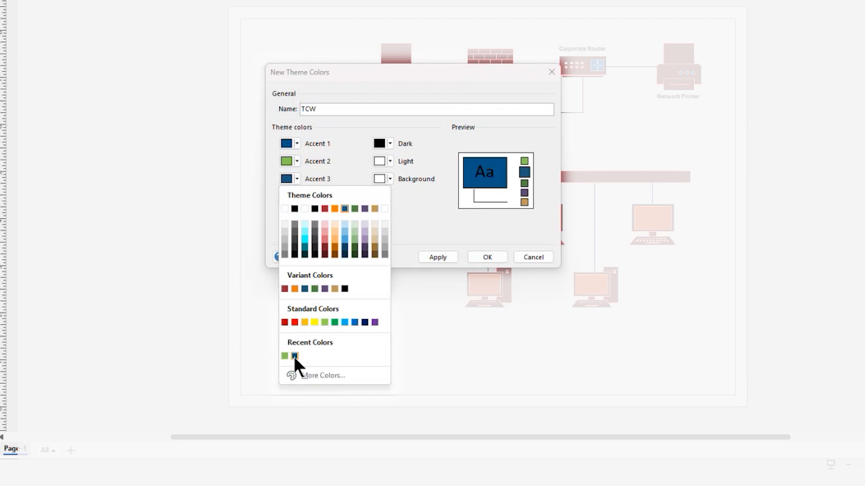
Make Accent 3 the brand blue lightened to a medium shade, #006BAC
{"action": "left_click", "coordinate": [293, 356]}
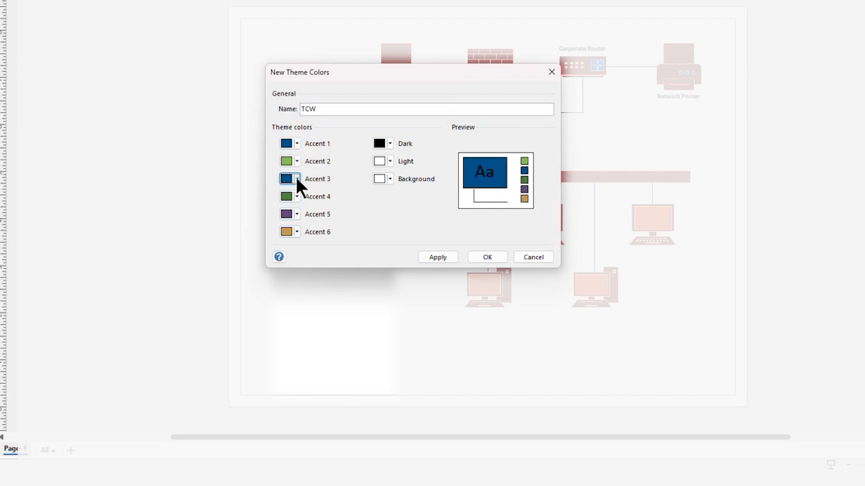
{"action": "left_click", "coordinate": [296, 179]}
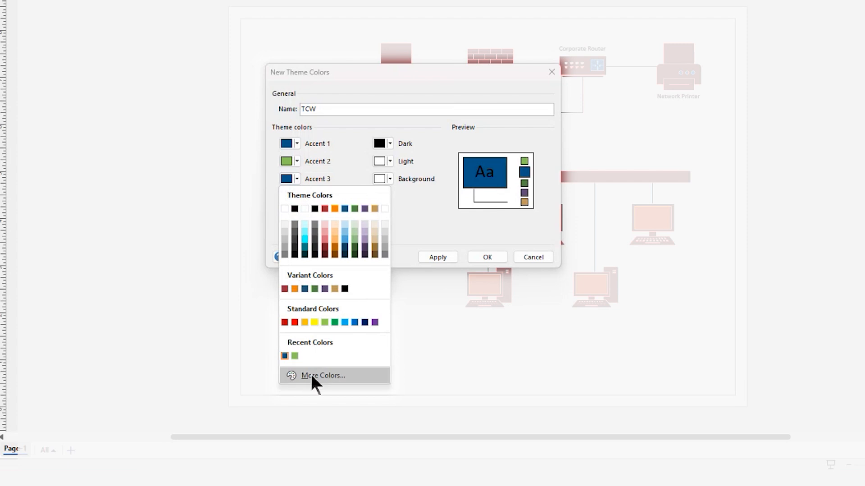
{"action": "left_click", "coordinate": [322, 375]}
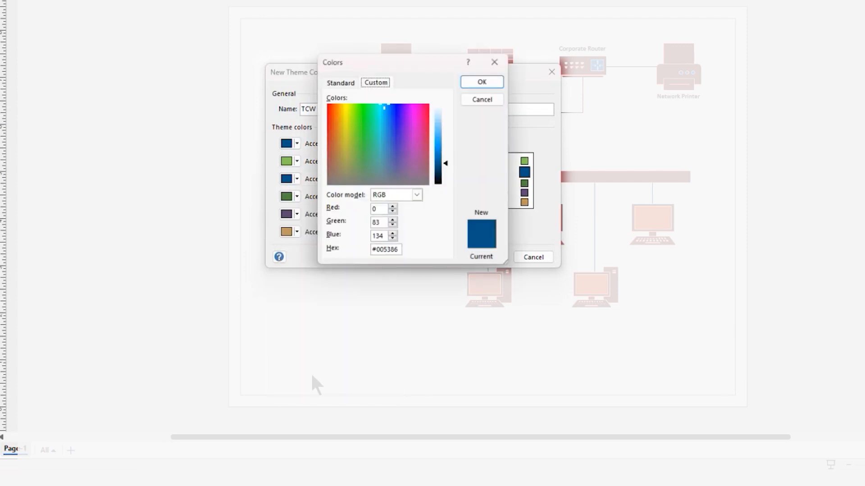
{"action": "mouse_move", "coordinate": [421, 251]}
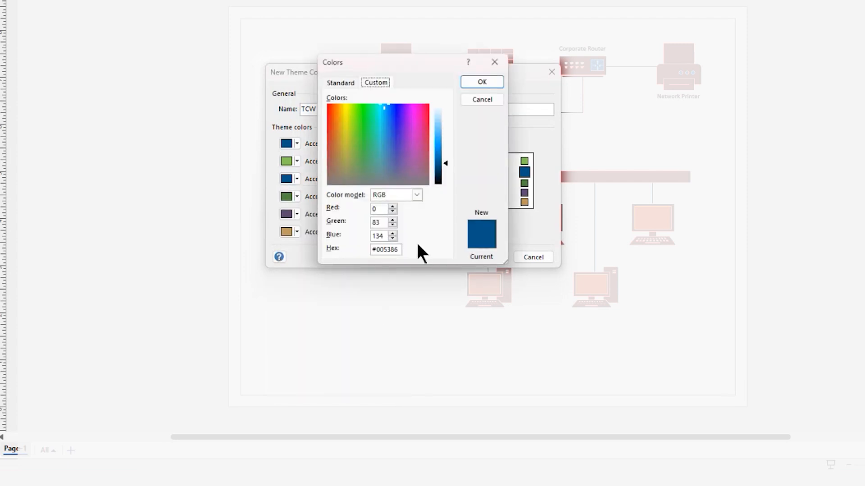
{"action": "mouse_move", "coordinate": [447, 171]}
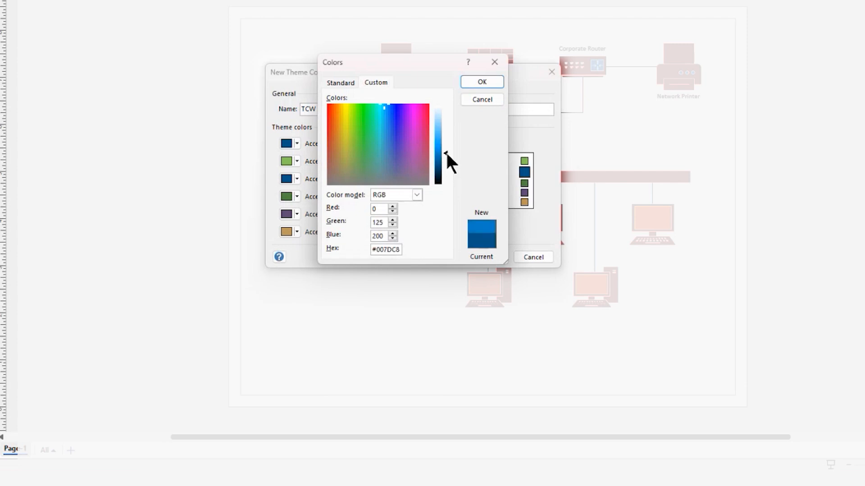
{"action": "left_click", "coordinate": [438, 118]}
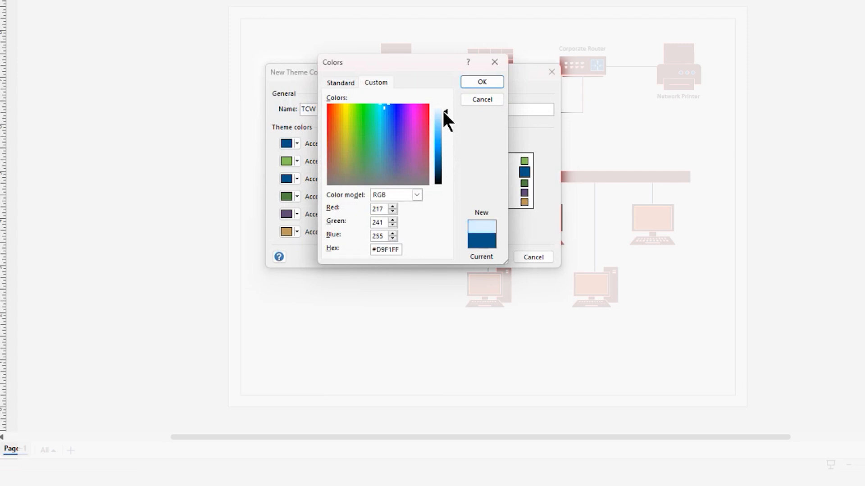
{"action": "left_click_drag", "start_coordinate": [439, 115], "coordinate": [438, 185]}
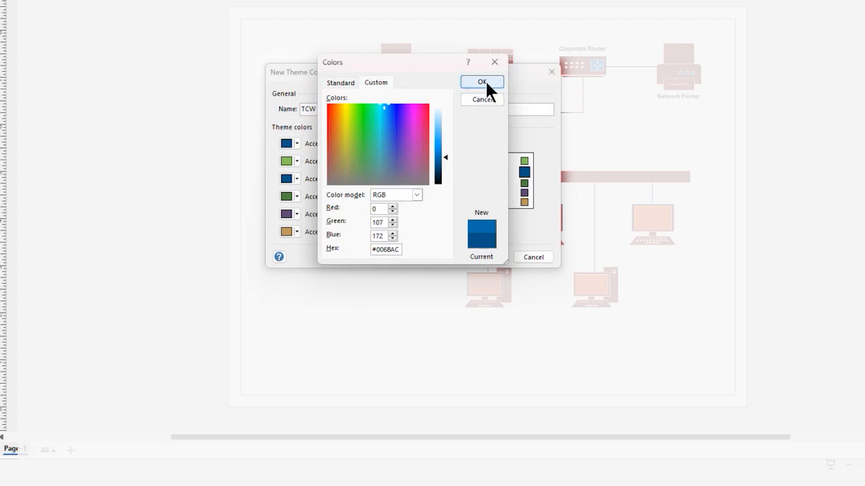
{"action": "left_click", "coordinate": [481, 81]}
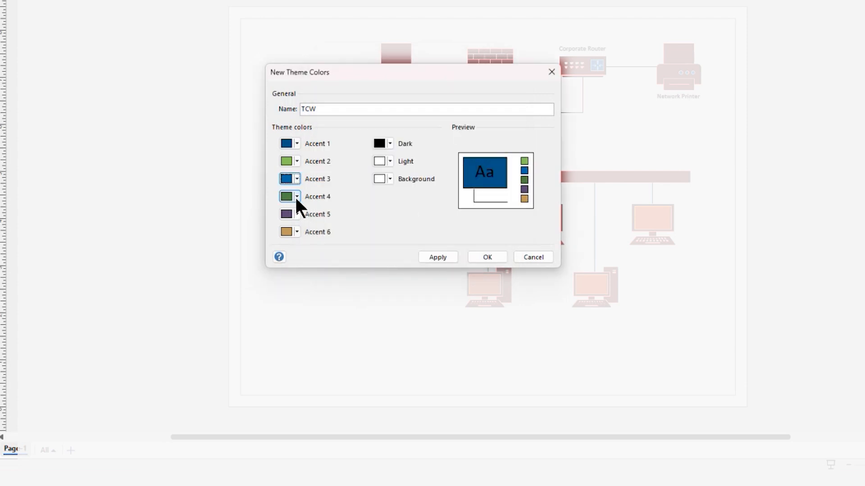
Set Accent 4 to the light sky blue #6AC8FF, replacing dark blue
{"action": "left_click", "coordinate": [296, 197]}
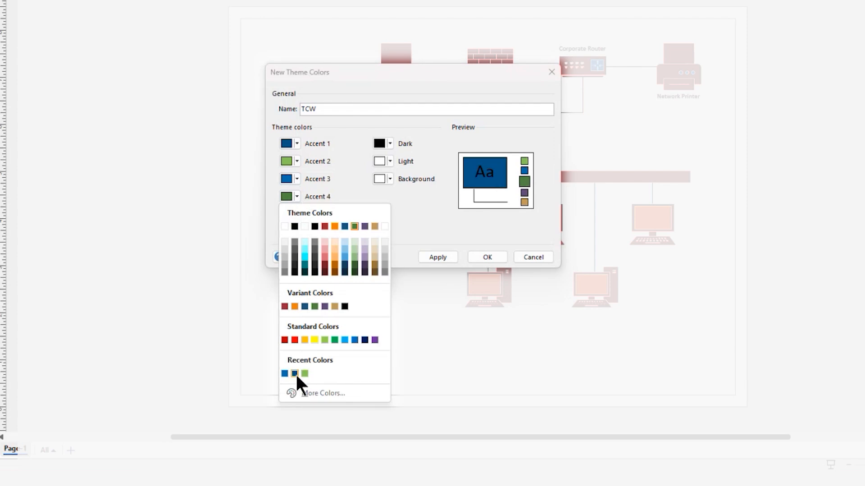
{"action": "mouse_move", "coordinate": [294, 375]}
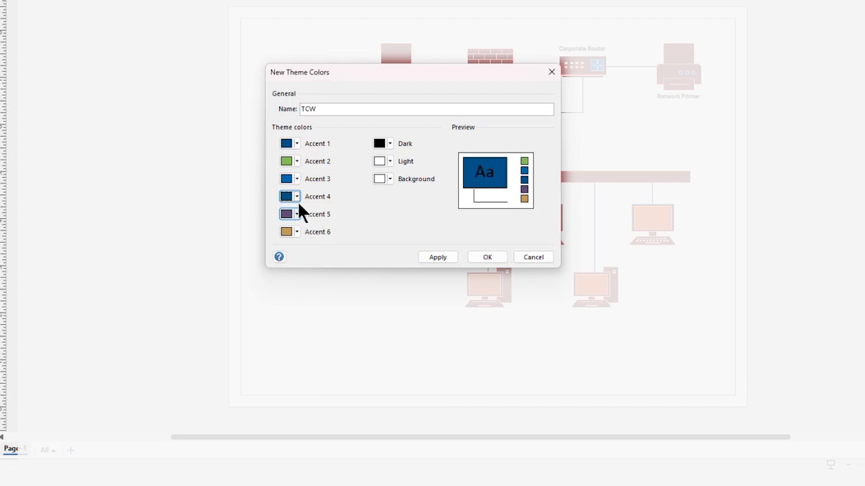
{"action": "left_click", "coordinate": [297, 197]}
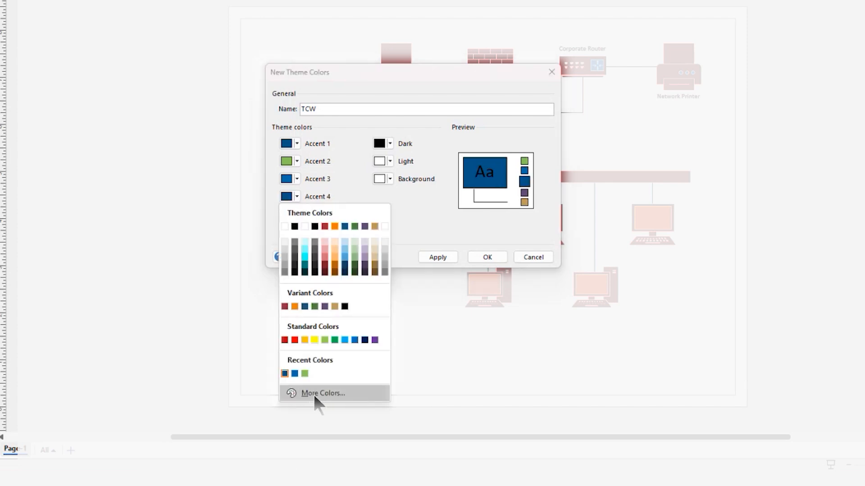
{"action": "left_click", "coordinate": [323, 393]}
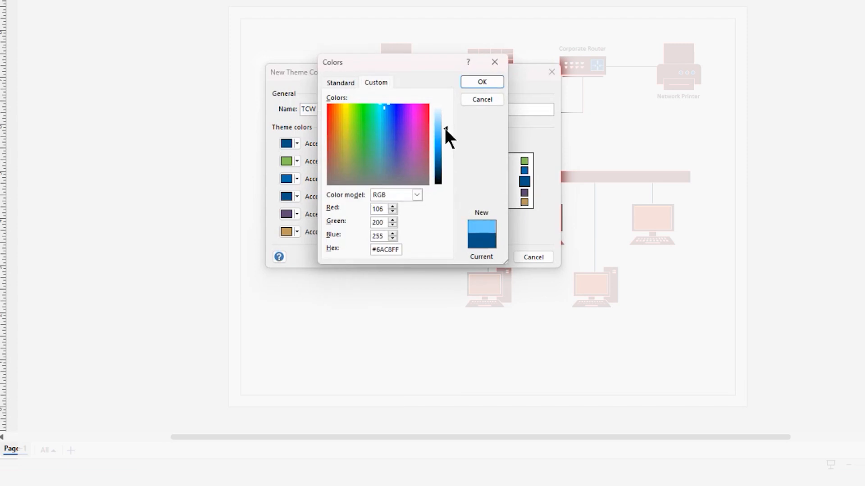
{"action": "left_click", "coordinate": [480, 82]}
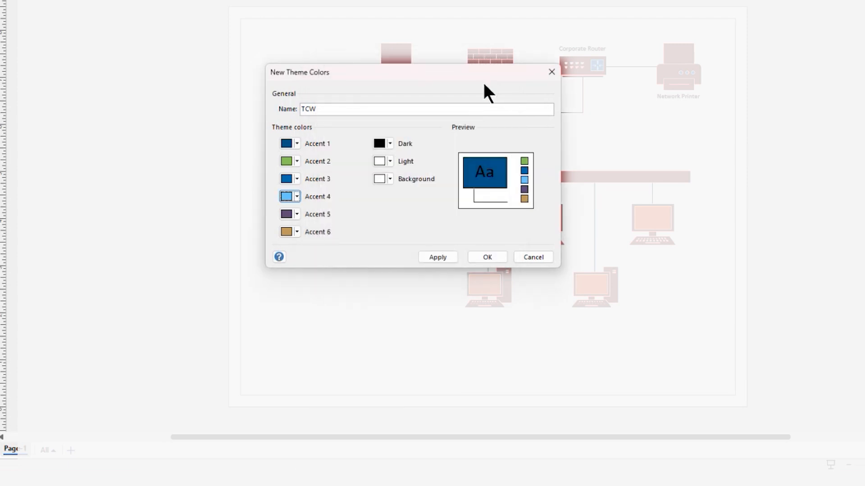
Make Accent 5 the brand green darkened to #588E31, replacing purple
{"action": "left_click", "coordinate": [297, 214]}
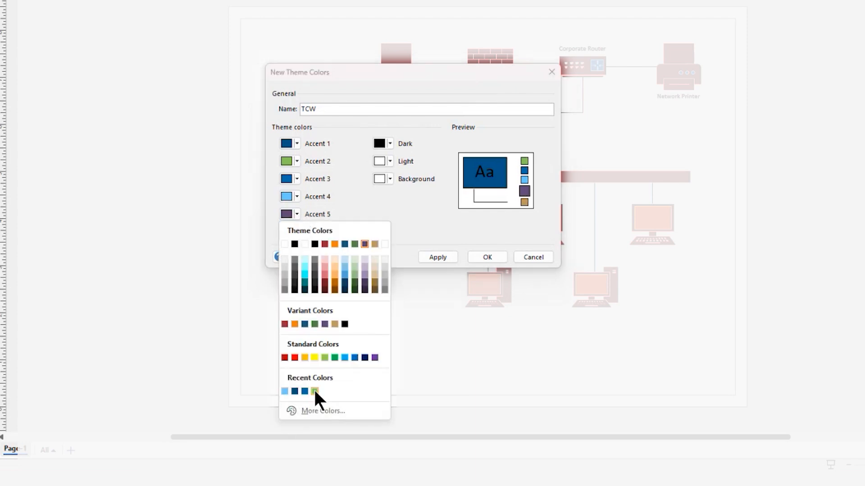
{"action": "left_click", "coordinate": [314, 391]}
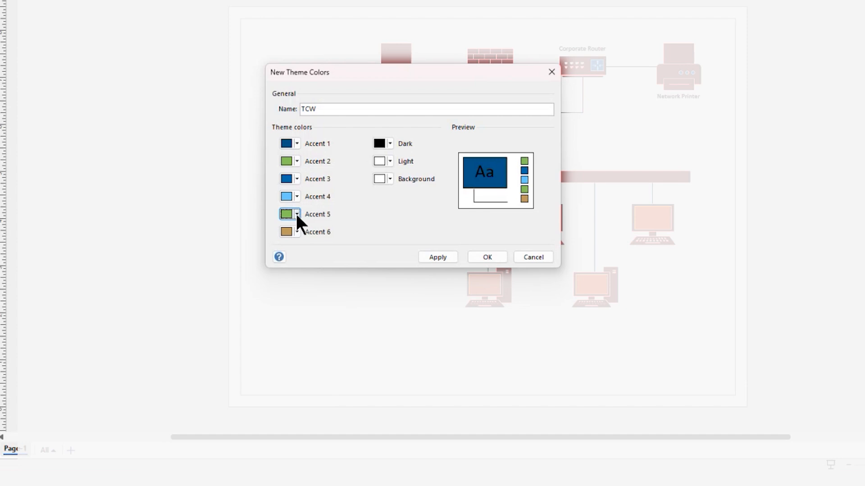
{"action": "left_click", "coordinate": [296, 214]}
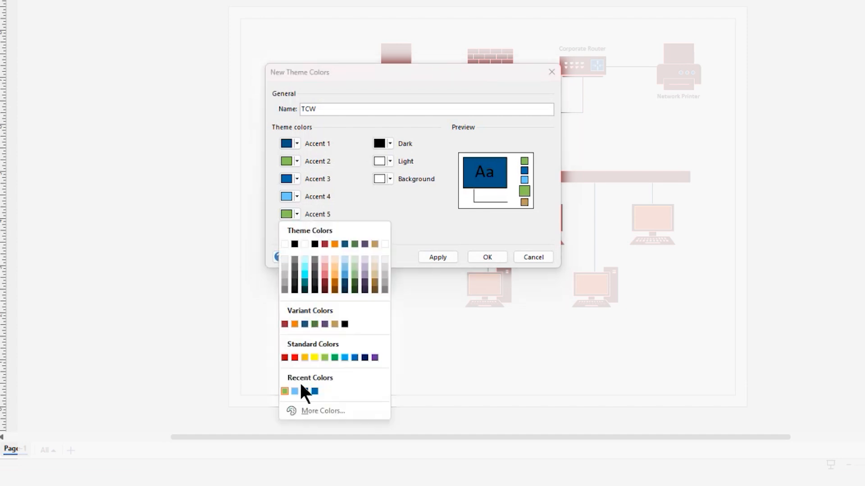
{"action": "left_click", "coordinate": [323, 411]}
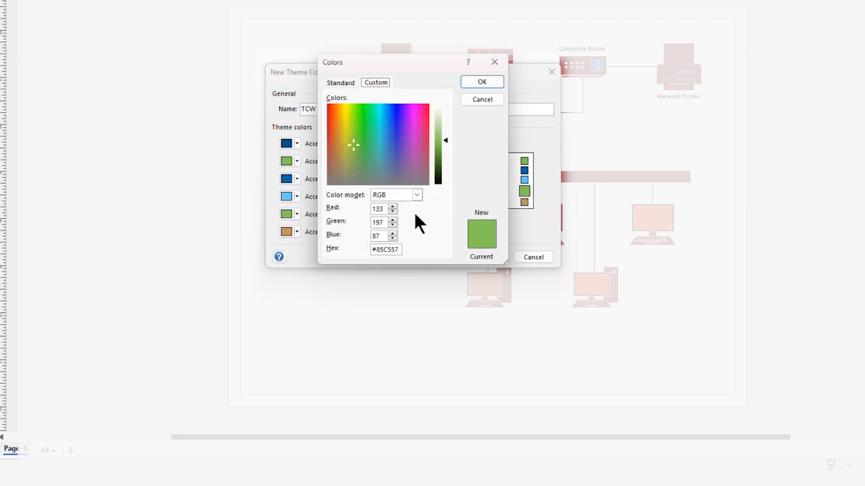
{"action": "left_click", "coordinate": [438, 154]}
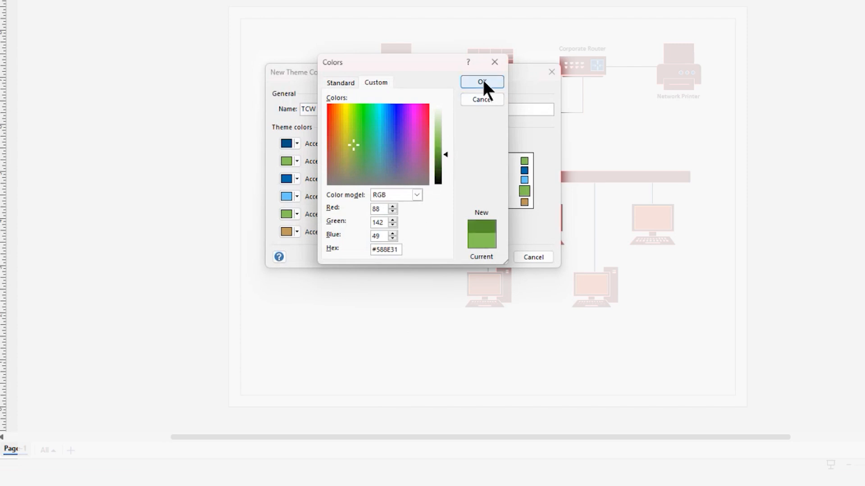
{"action": "left_click", "coordinate": [482, 81]}
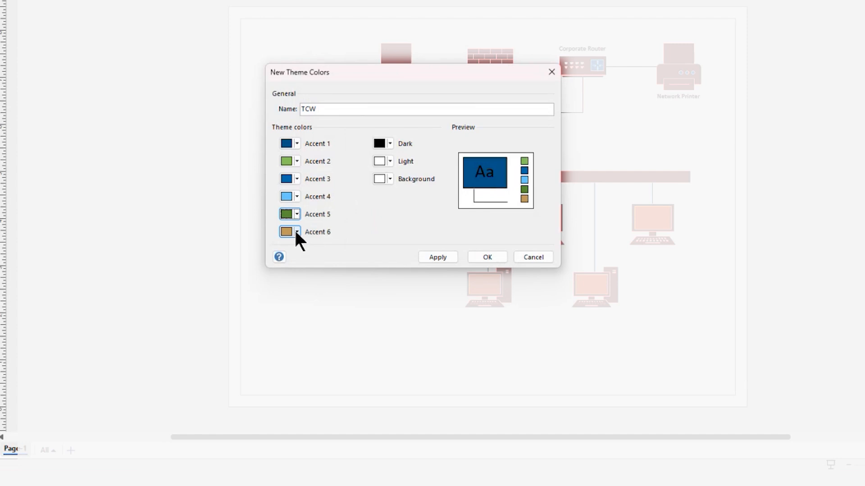
Start Accent 6 from the recent brand green and darken its luminance to #3C5F21
{"action": "left_click", "coordinate": [297, 231]}
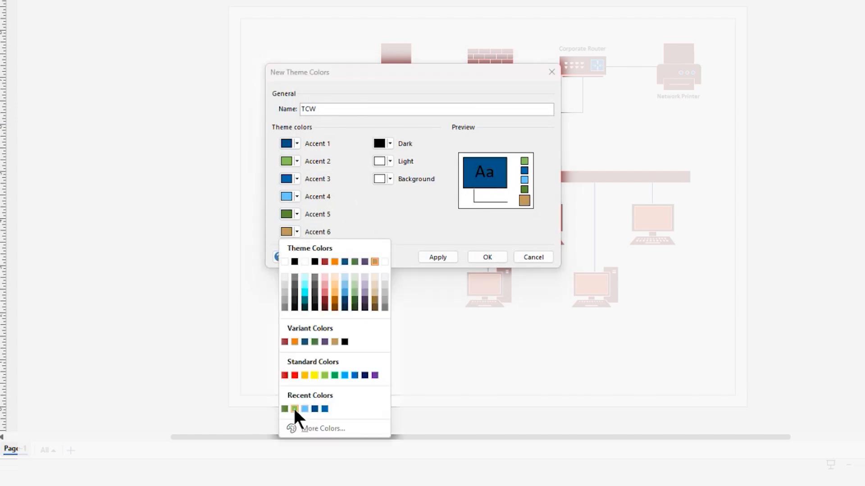
{"action": "left_click", "coordinate": [294, 410]}
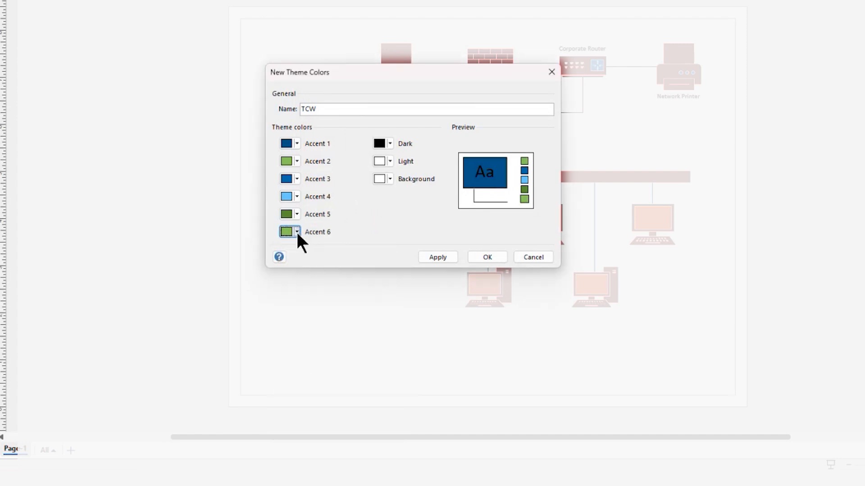
{"action": "left_click", "coordinate": [297, 232]}
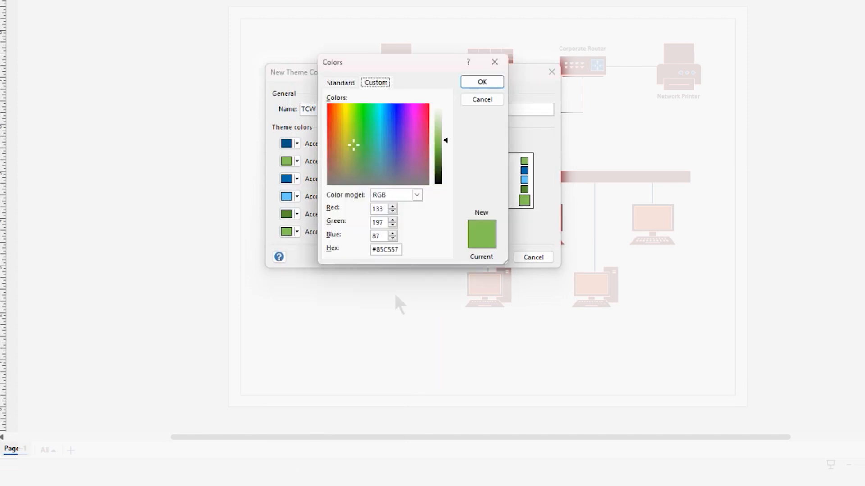
{"action": "left_click_drag", "start_coordinate": [446, 141], "coordinate": [446, 168]}
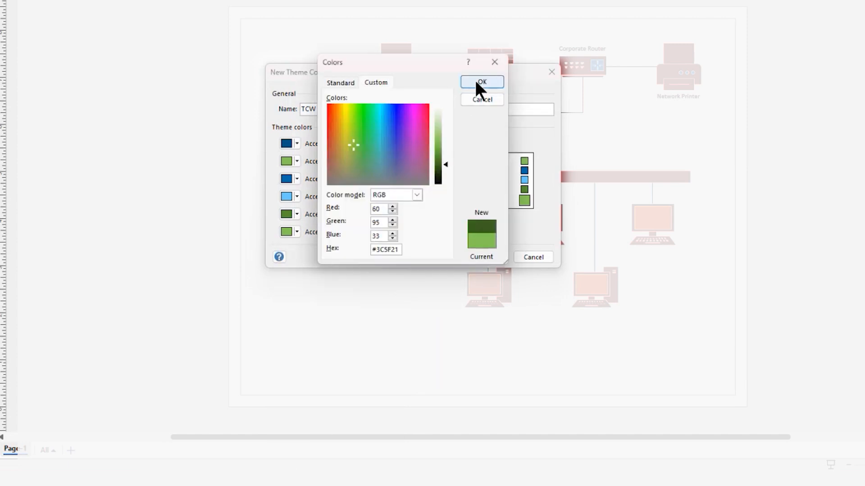
{"action": "left_click", "coordinate": [481, 81]}
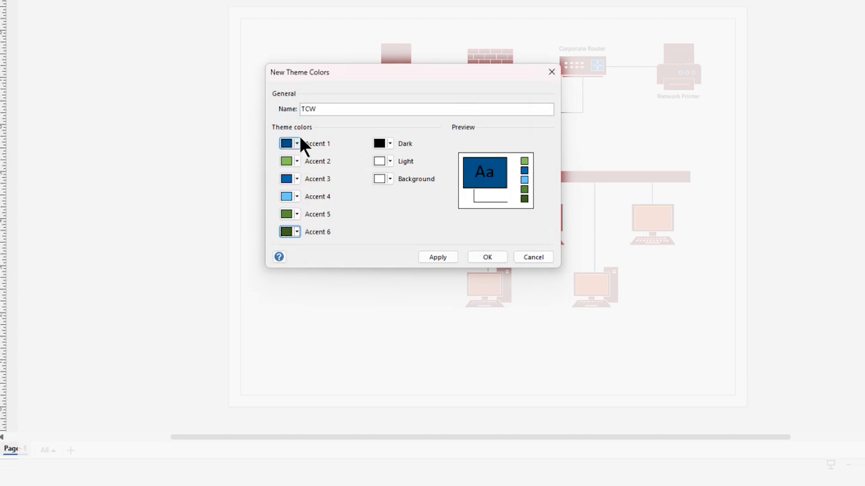
{"action": "mouse_move", "coordinate": [307, 200]}
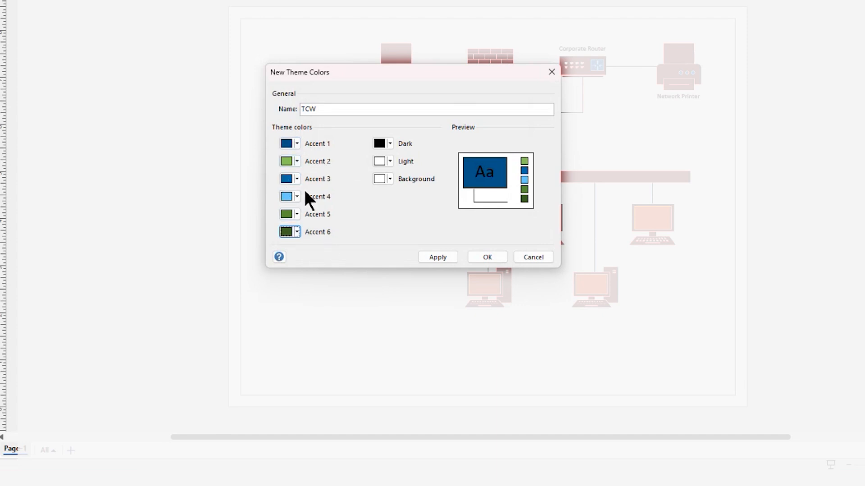
{"action": "mouse_move", "coordinate": [300, 237]}
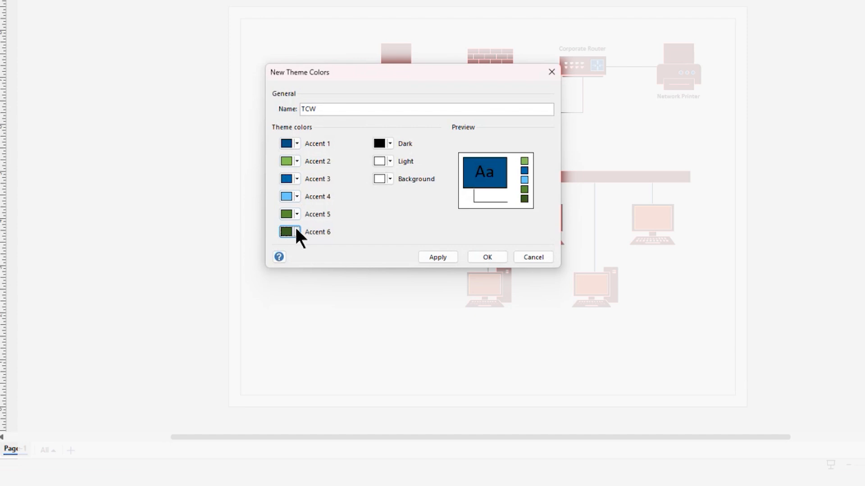
{"action": "mouse_move", "coordinate": [300, 241]}
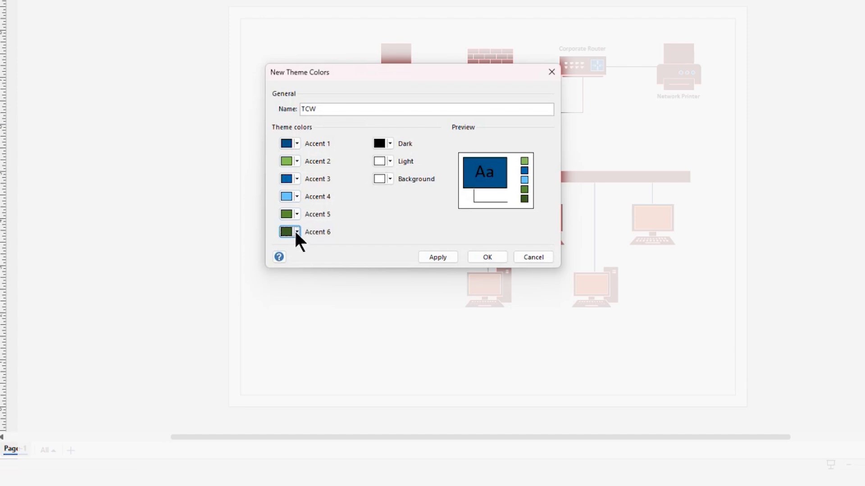
{"action": "mouse_move", "coordinate": [294, 262]}
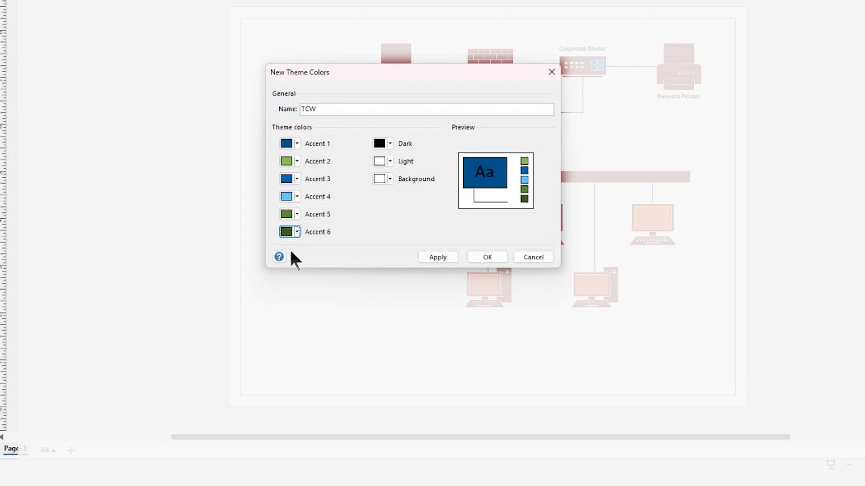
Confirm the New Theme Colors dialog so TCW recolours the diagram blue and green
{"action": "left_click", "coordinate": [486, 257]}
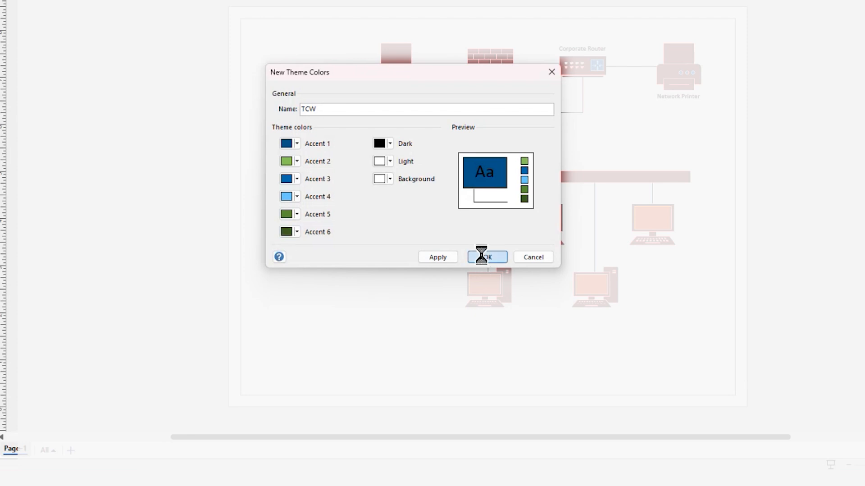
{"action": "left_click", "coordinate": [487, 257]}
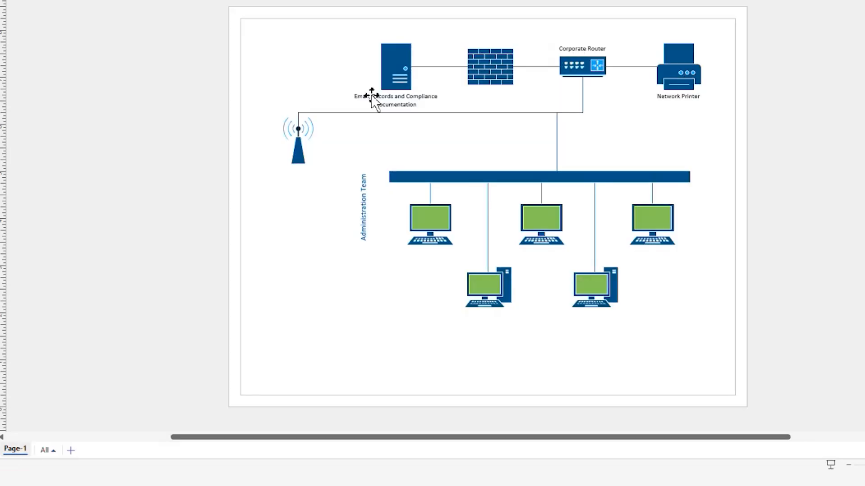
{"action": "mouse_move", "coordinate": [558, 259]}
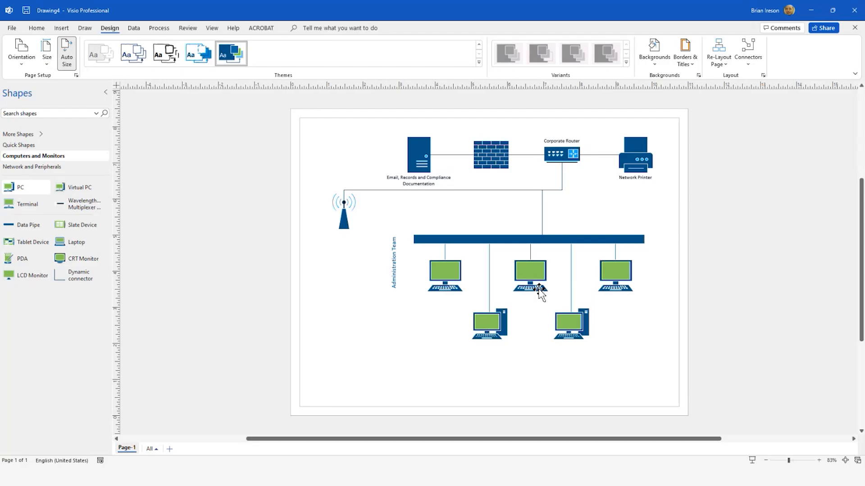
{"action": "mouse_move", "coordinate": [392, 285]}
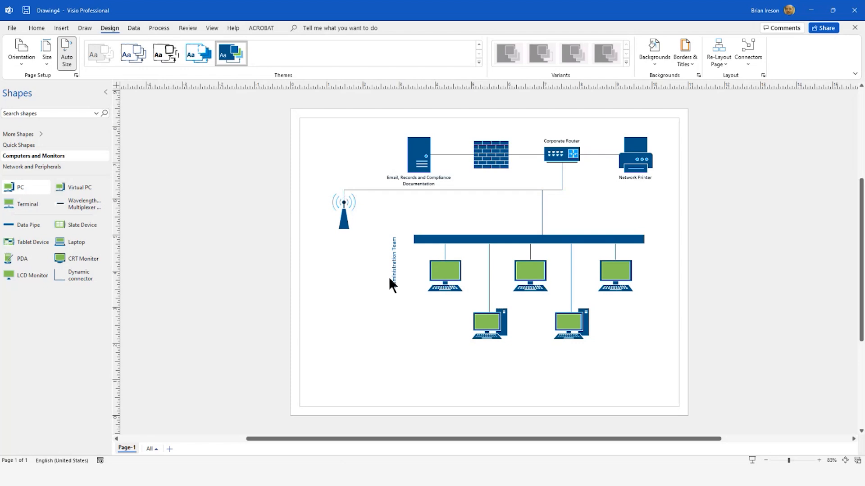
Select the Administration Team label and preview a theme green in the Font Color choices
{"action": "left_click", "coordinate": [393, 263]}
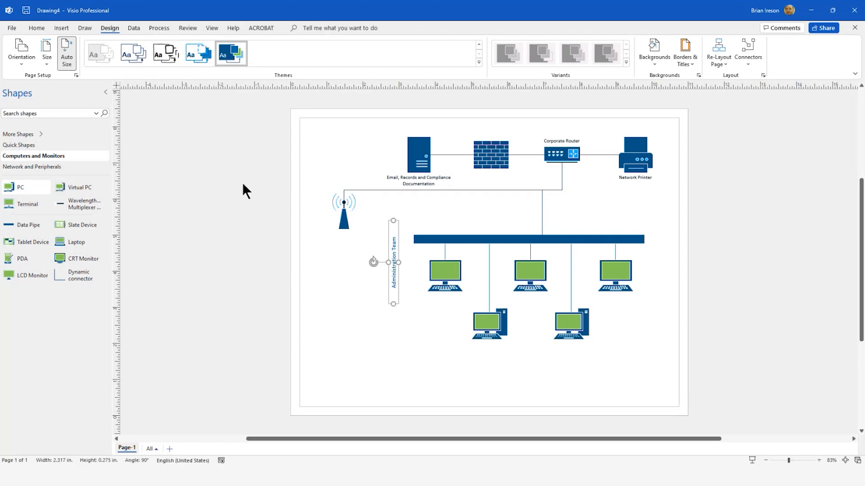
{"action": "left_click", "coordinate": [37, 28]}
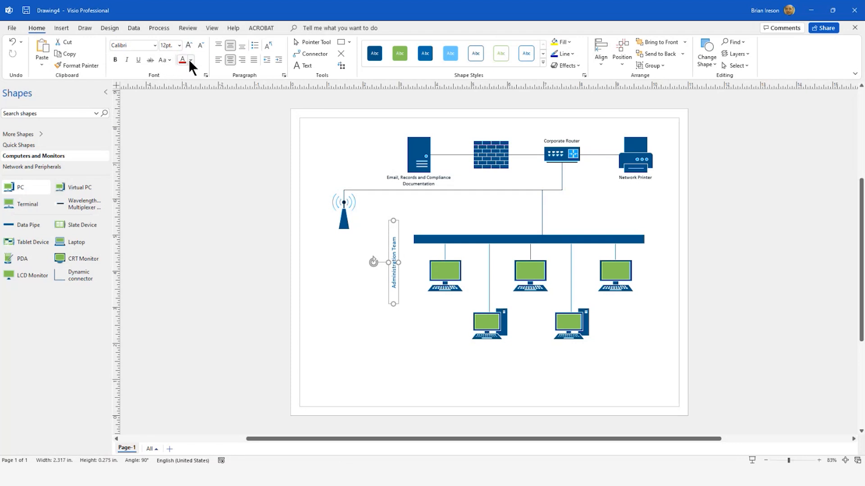
{"action": "left_click", "coordinate": [190, 59]}
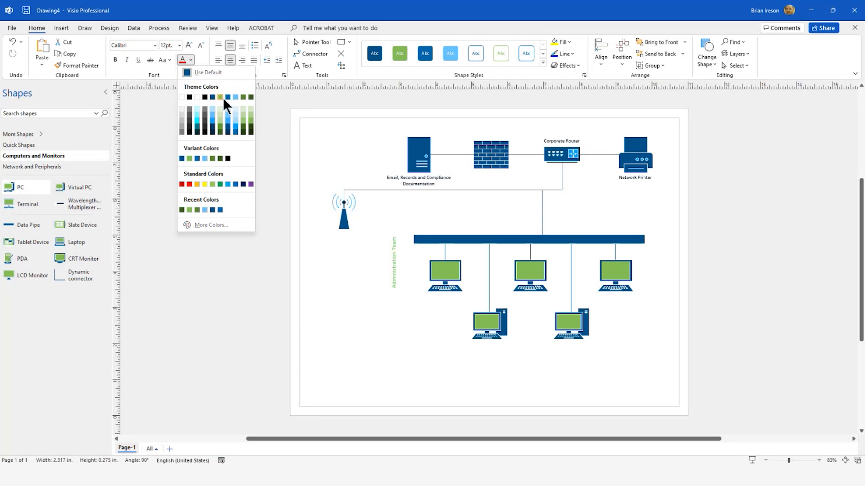
{"action": "mouse_move", "coordinate": [220, 98]}
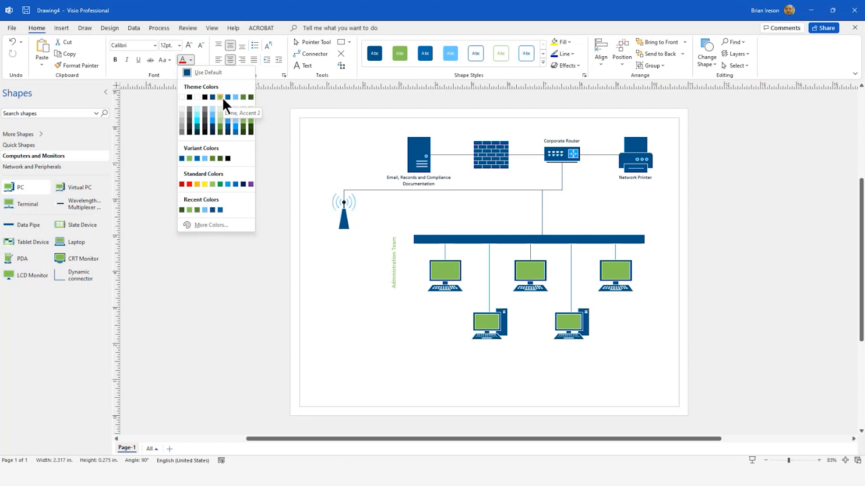